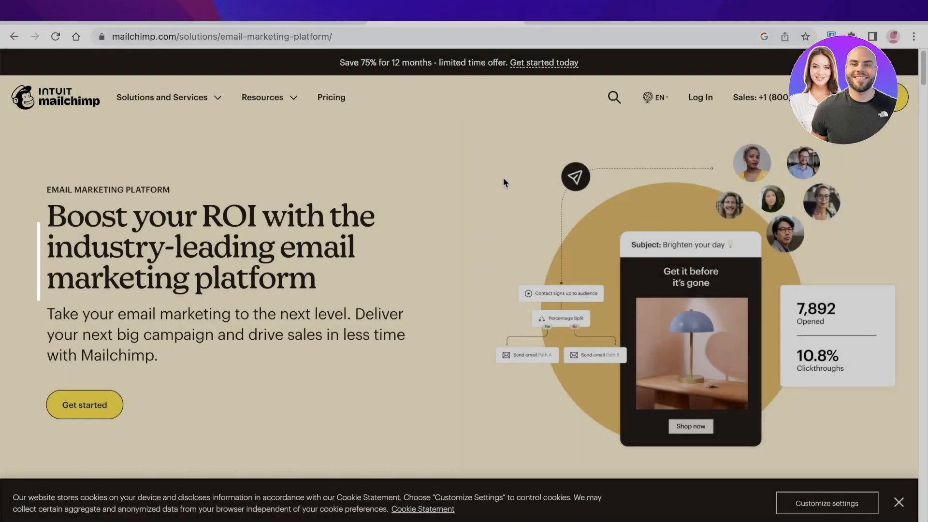
Open the Pricing page and compare the Transactional and Marketing Platform plans.
scroll("down", 3)
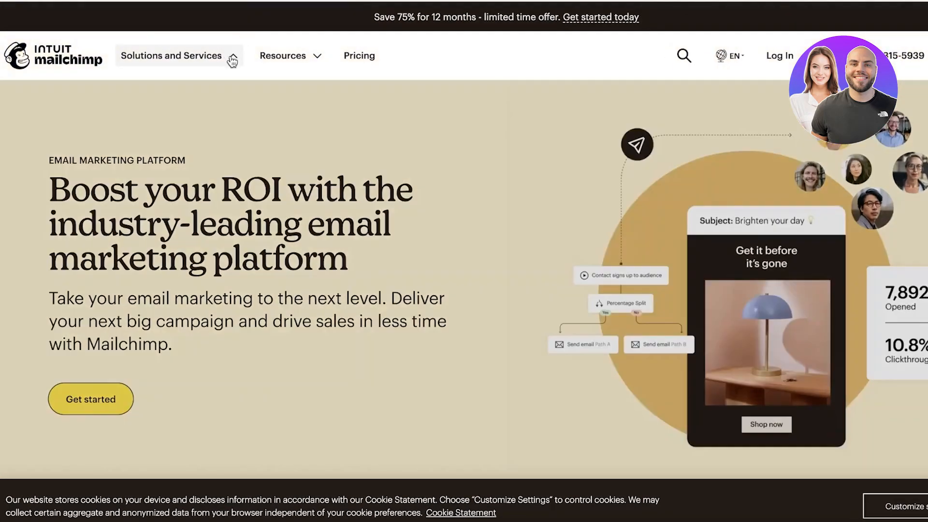
left_click(171, 55)
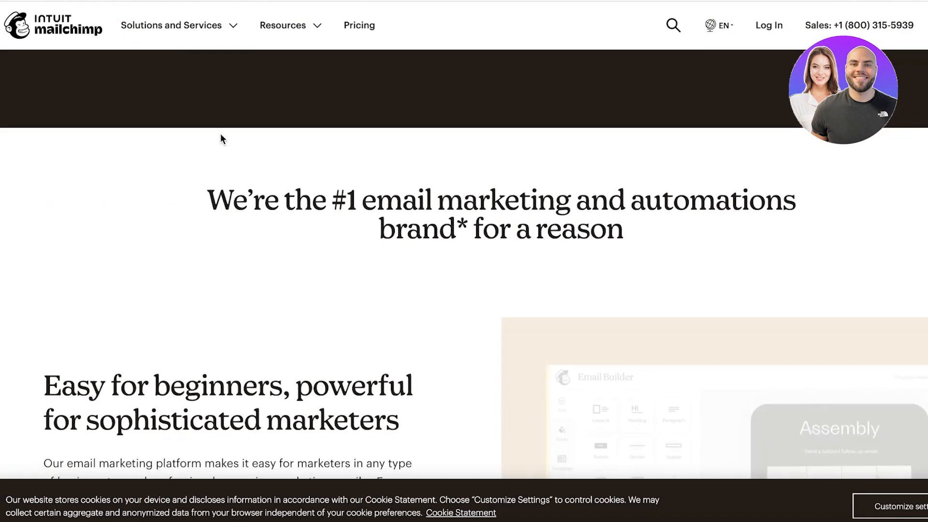
scroll("down", 3)
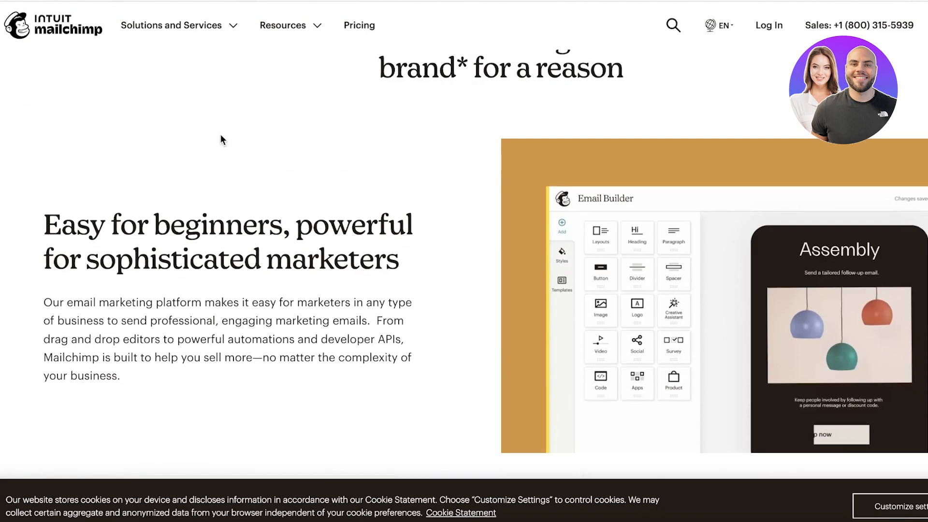
mouse_move(230, 133)
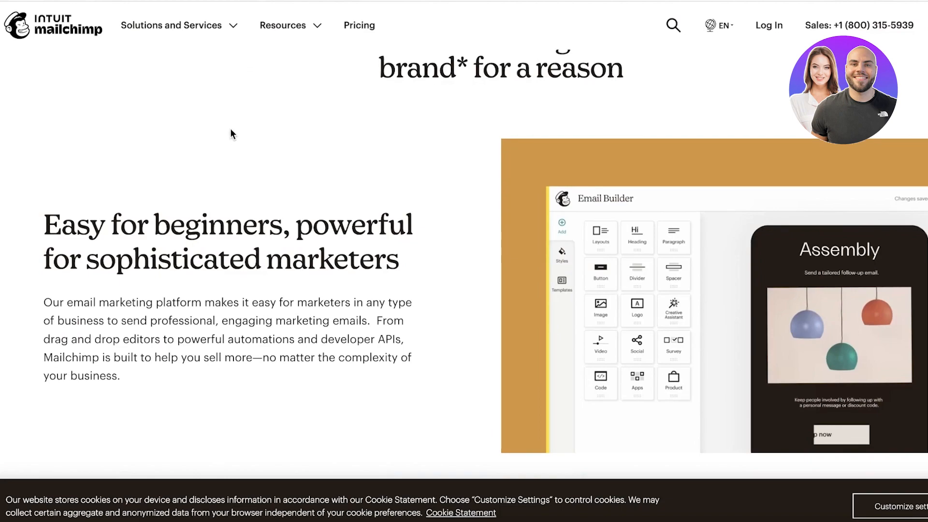
scroll("down", 3)
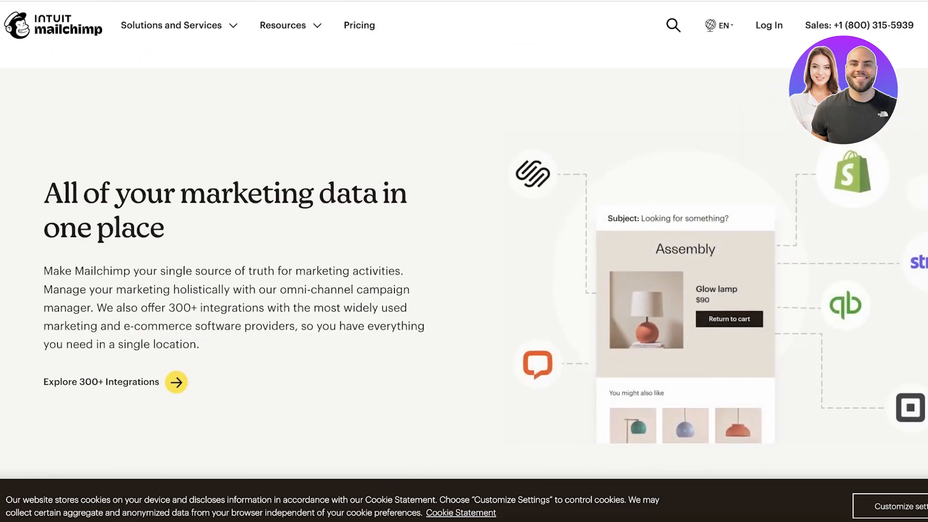
scroll("down", 3)
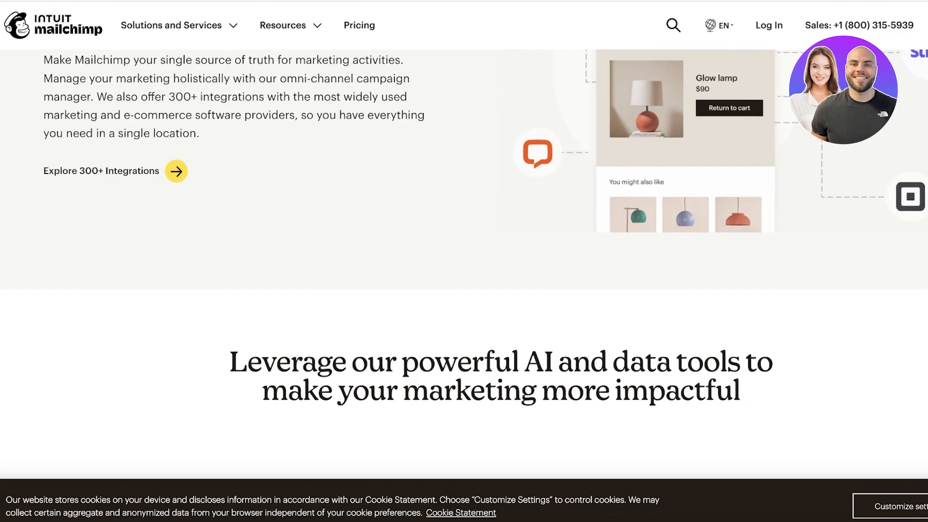
scroll("up", 3)
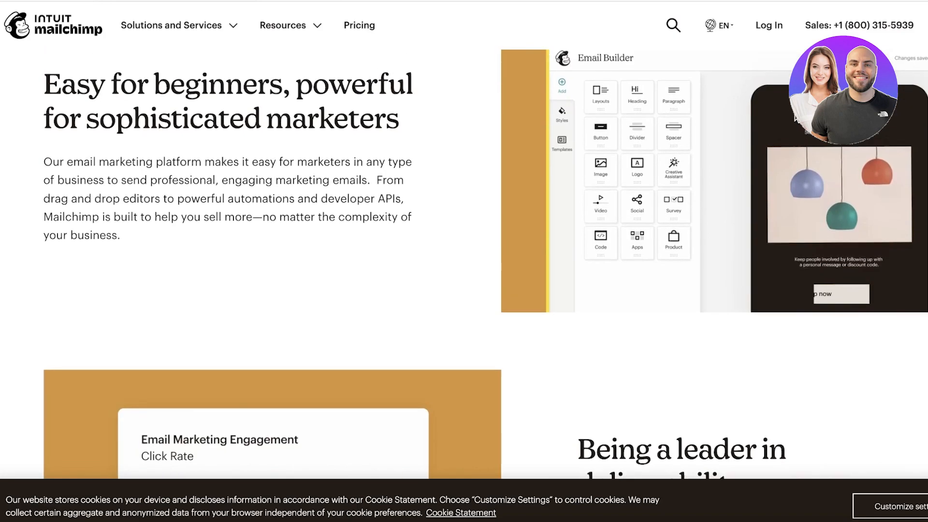
scroll("down", 3)
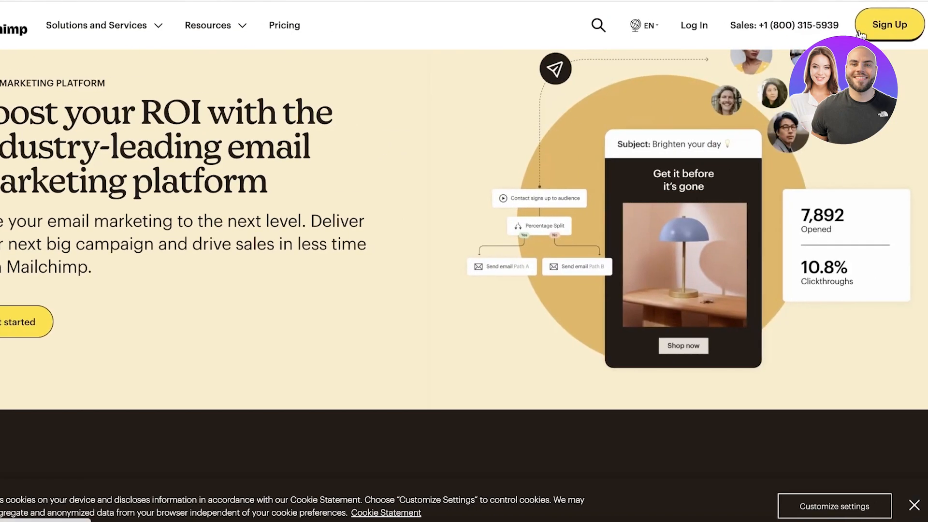
mouse_move(710, 92)
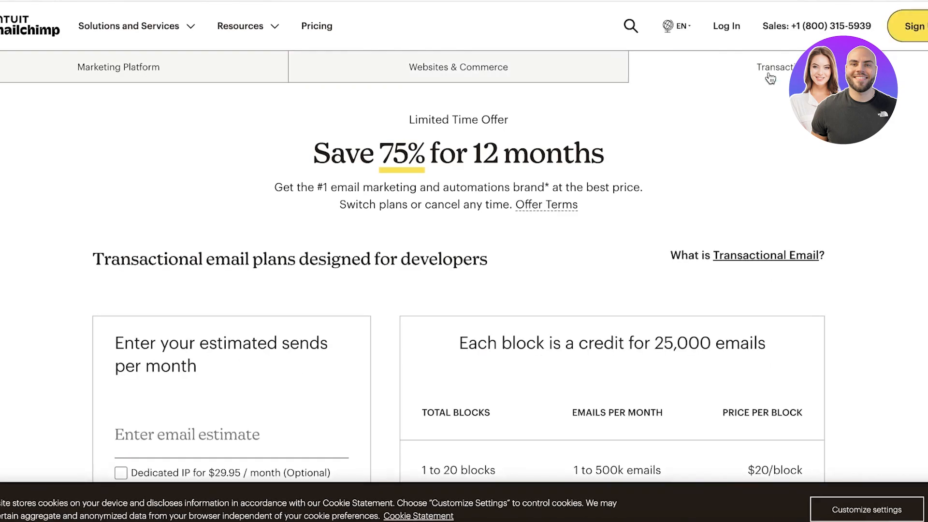
Review the transactional email rates and begin signing up for the Free plan.
scroll("down", 3)
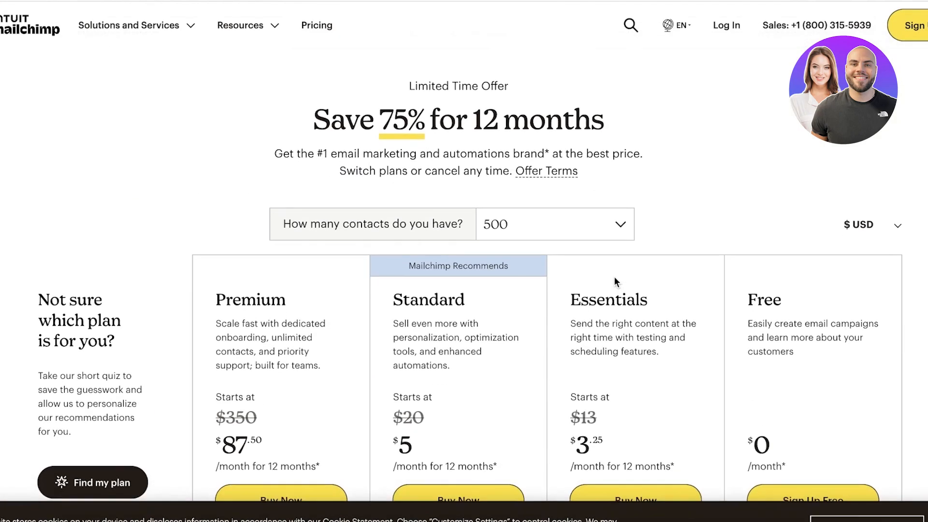
scroll("down", 3)
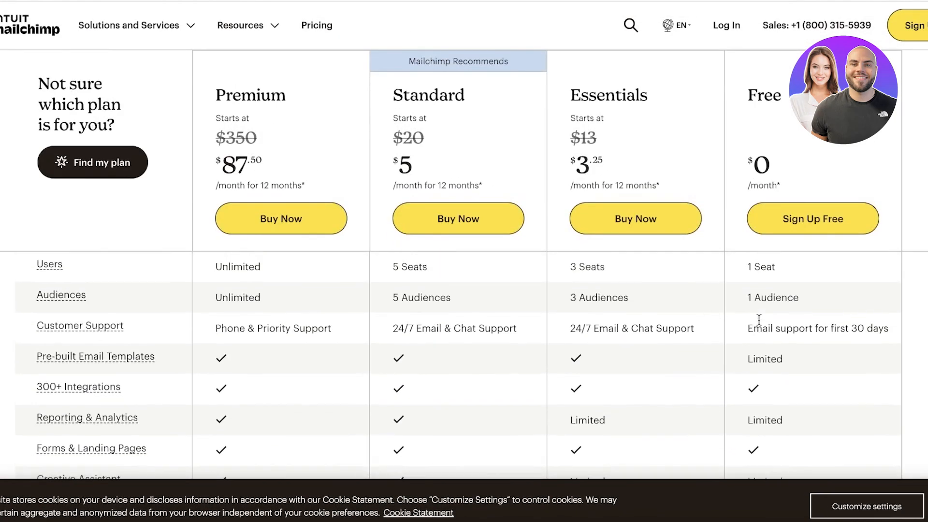
scroll("down", 3)
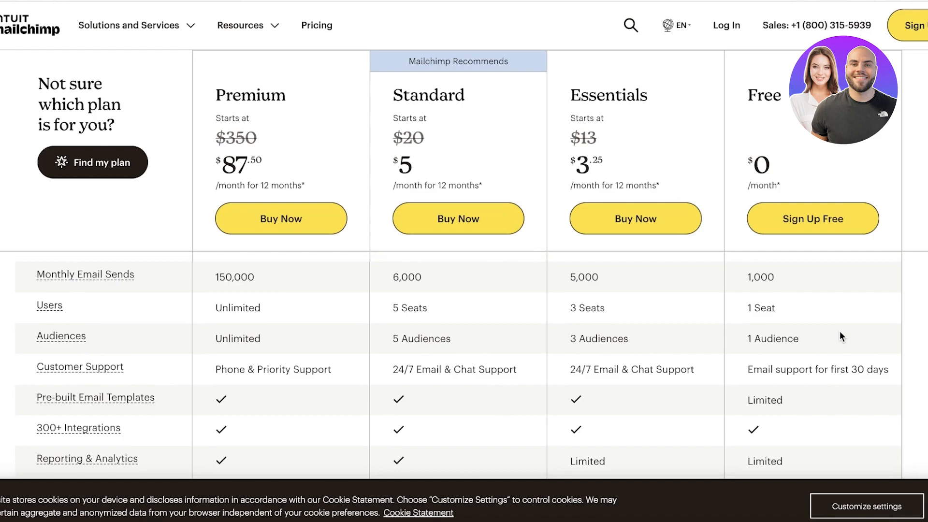
scroll("down", 3)
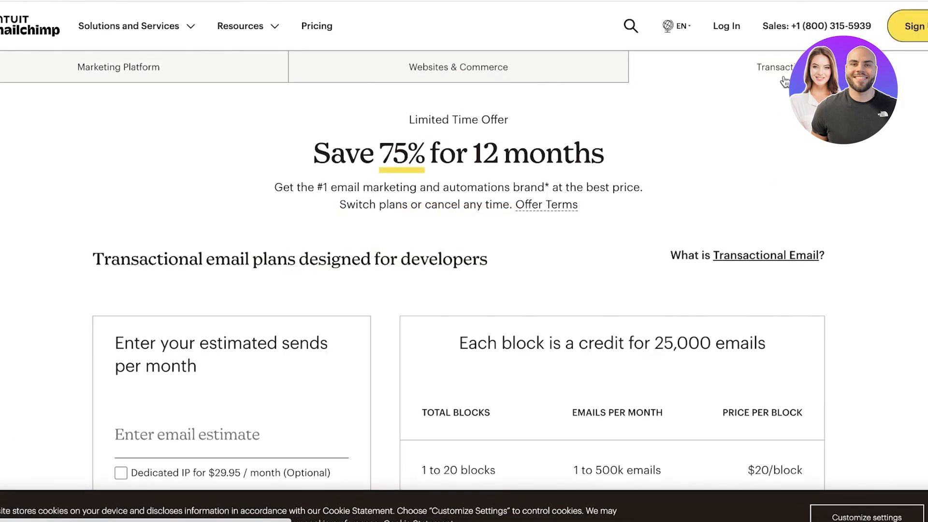
scroll("down", 3)
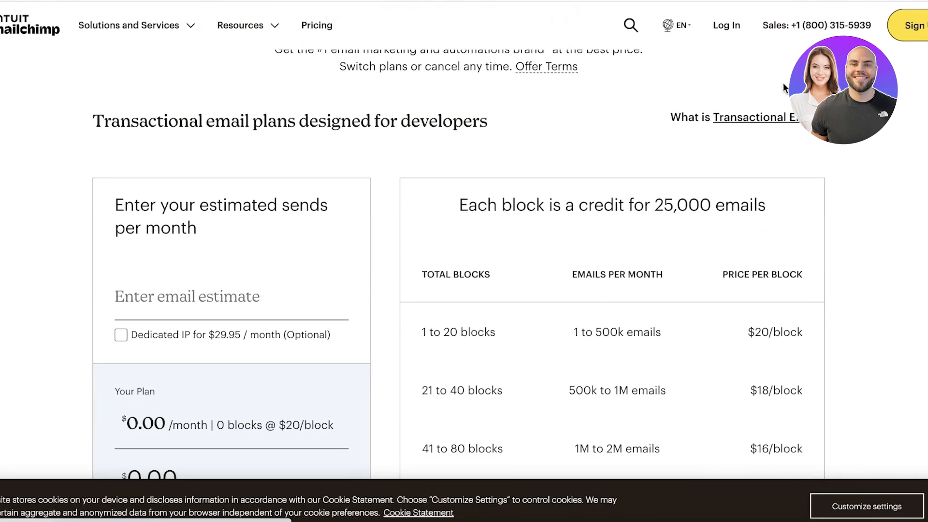
scroll("down", 3)
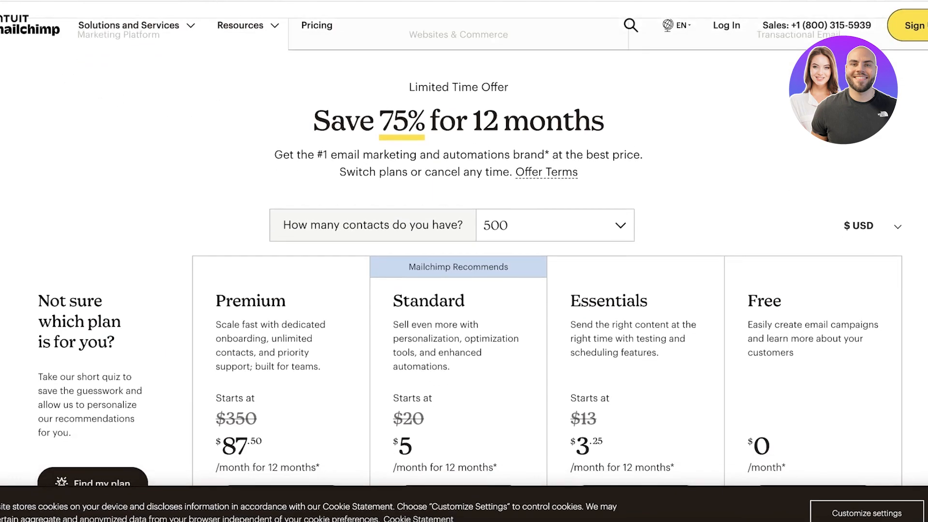
scroll("down", 3)
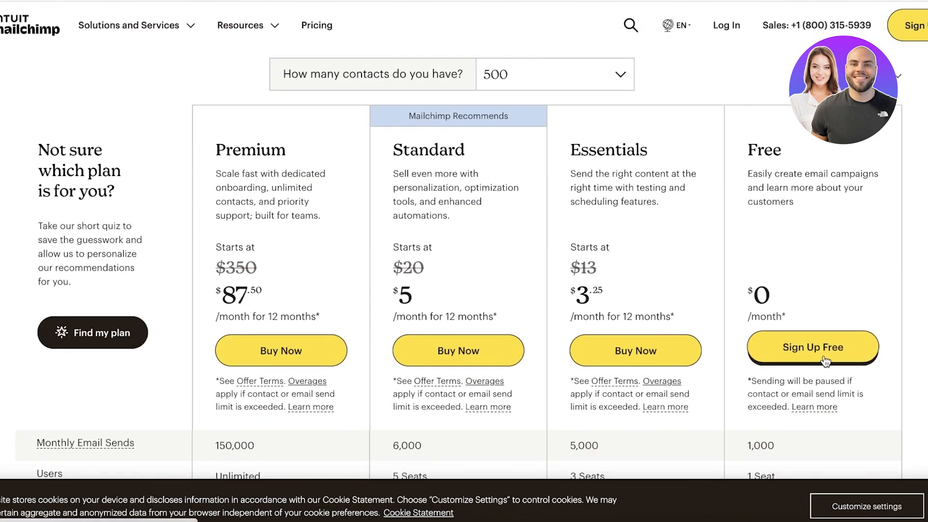
left_click(812, 347)
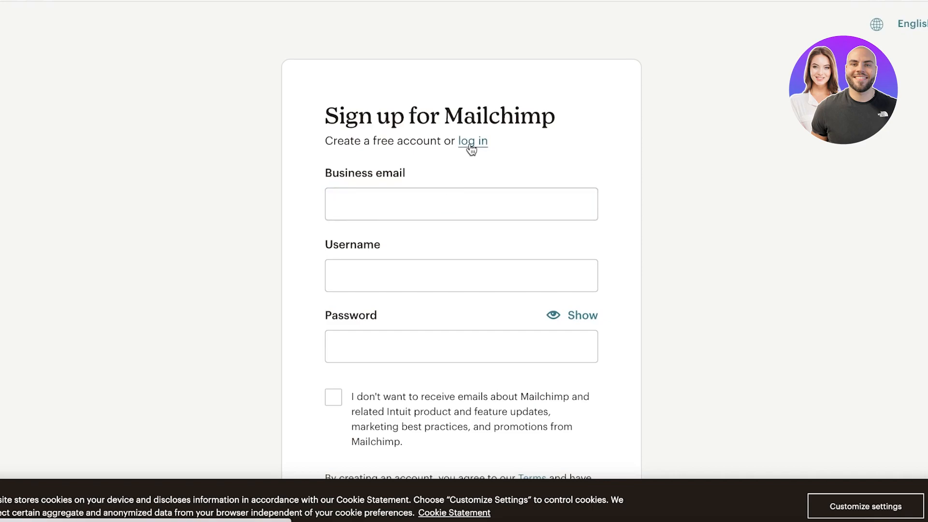
Log in with the saved account email and password instead of creating an account.
left_click(472, 141)
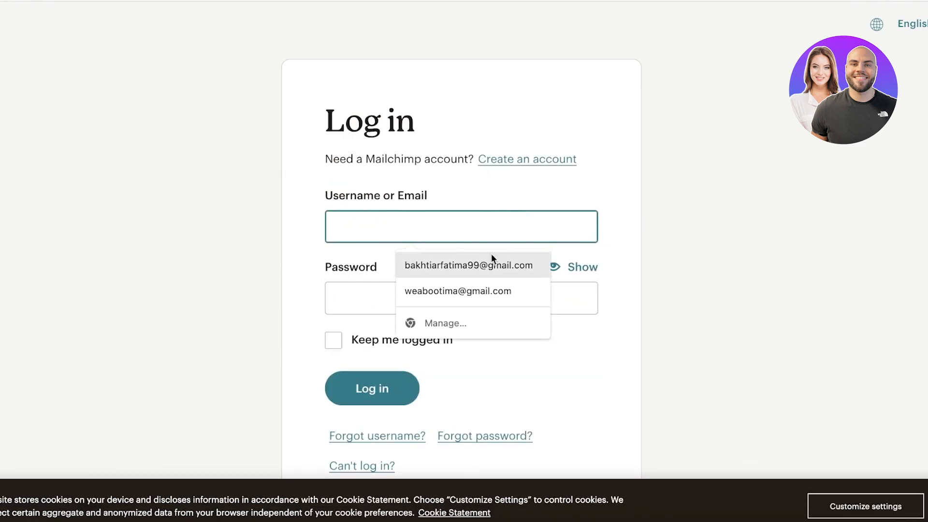
left_click(458, 290)
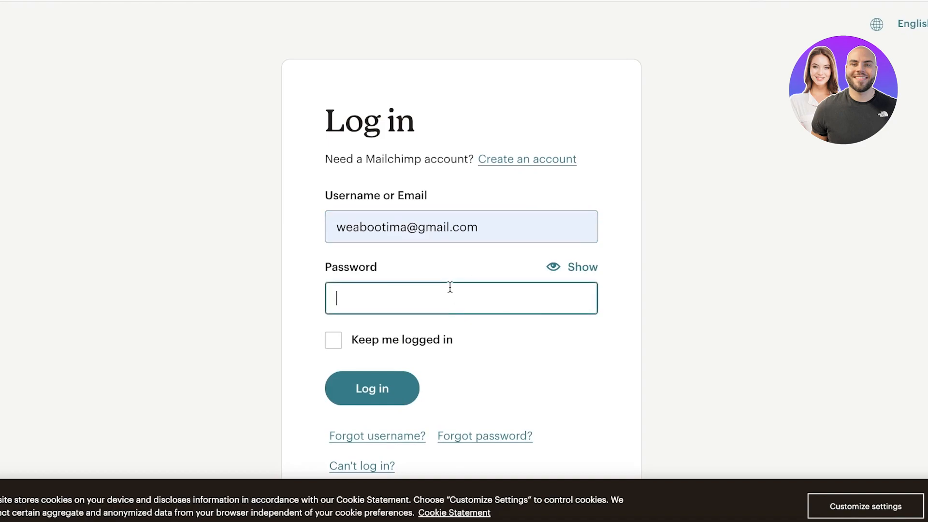
left_click(371, 388)
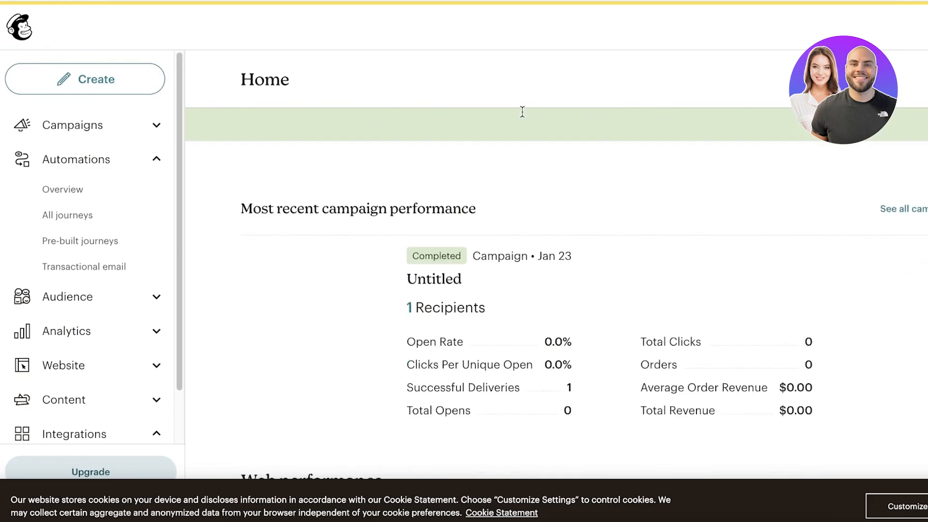
Collapse Automations in the left sidebar and expand Campaigns.
scroll("down", 3)
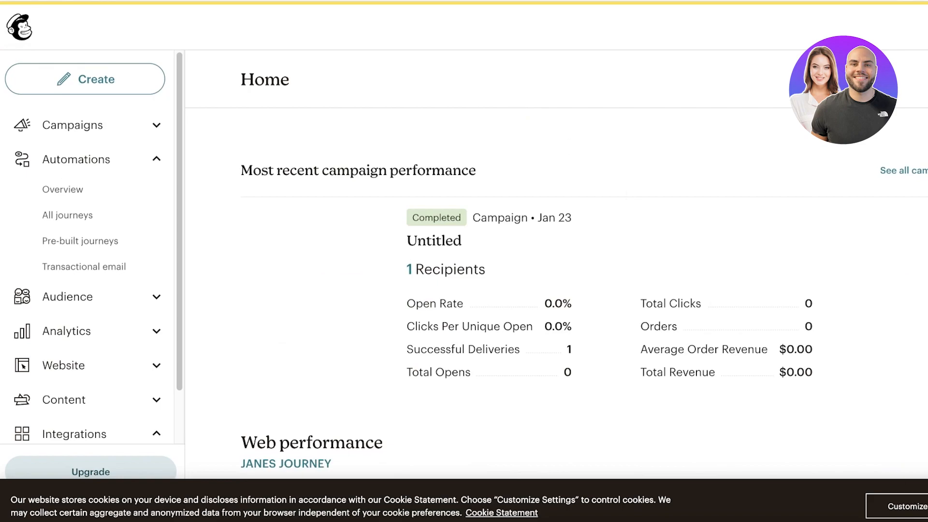
mouse_move(84, 266)
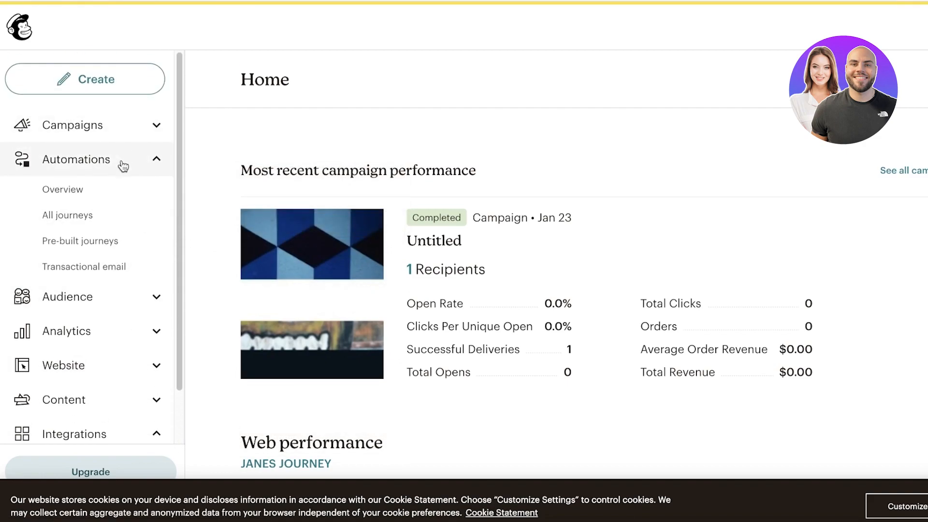
left_click(76, 158)
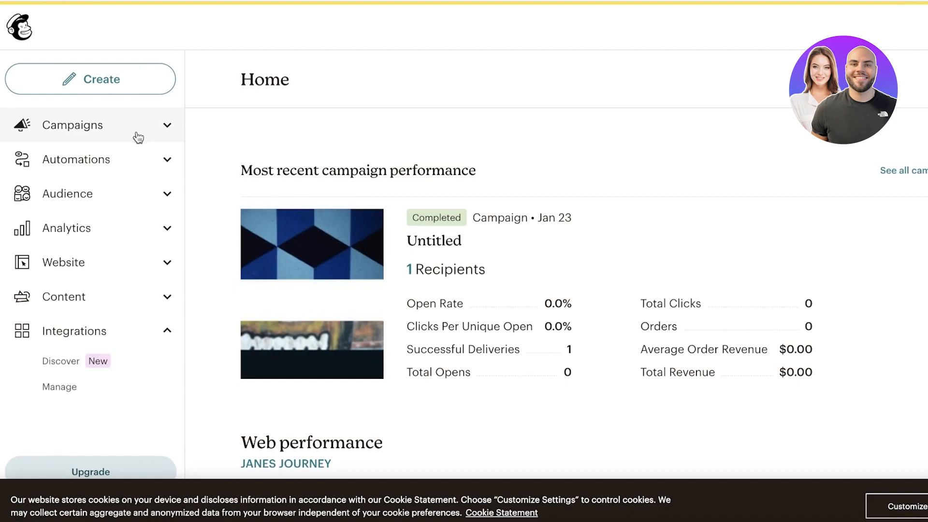
mouse_move(147, 137)
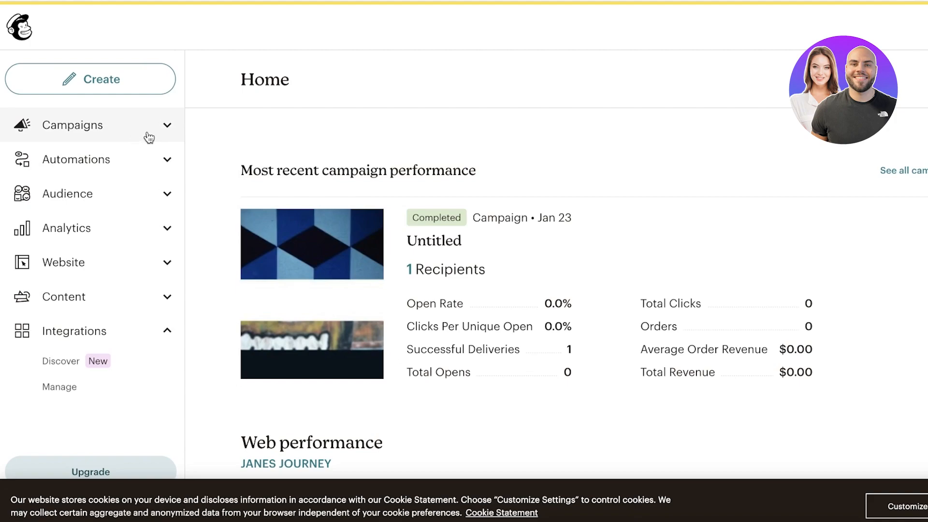
left_click(73, 124)
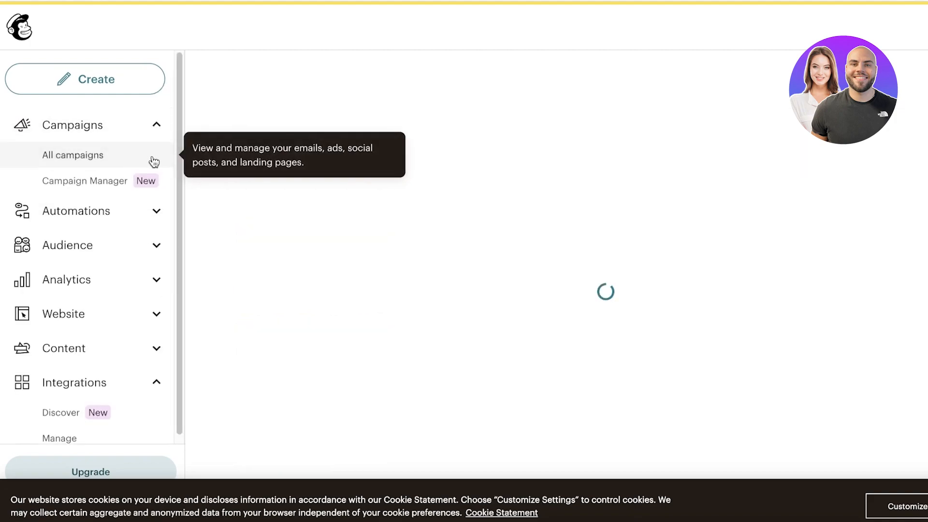
Delete all campaigns except Iconic Shoes Back in Stock, confirming with 'Delete'.
left_click(73, 155)
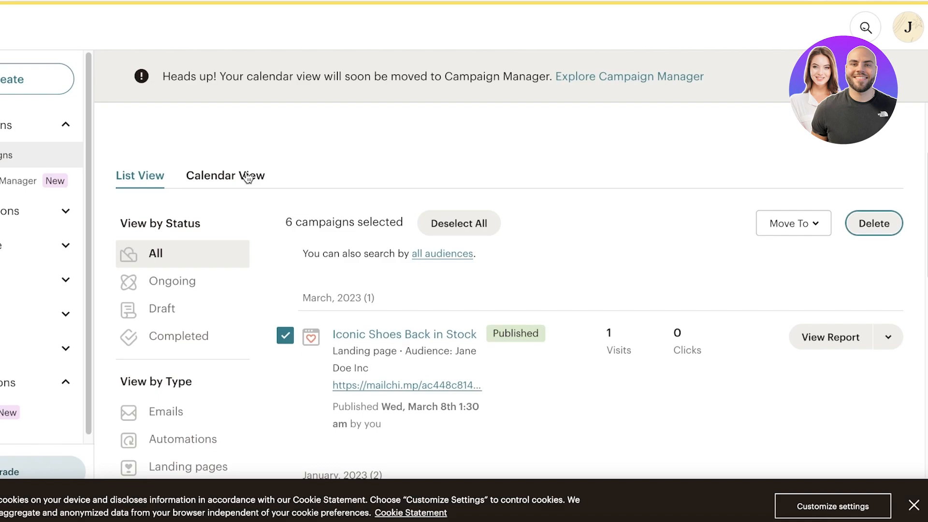
mouse_move(255, 179)
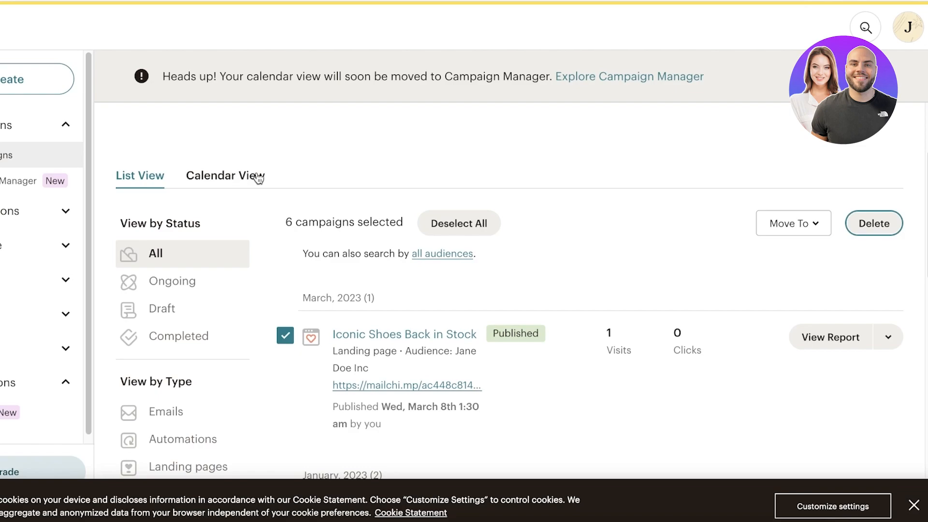
left_click(285, 336)
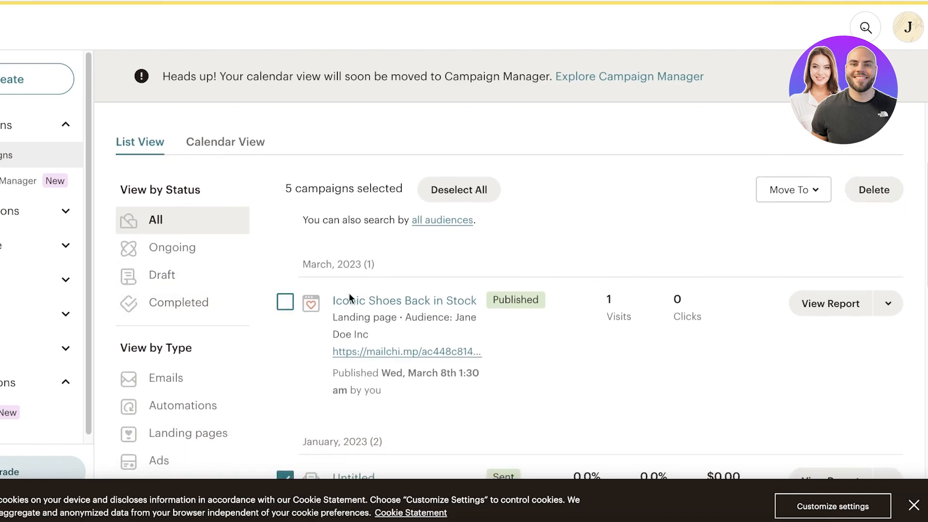
left_click(872, 189)
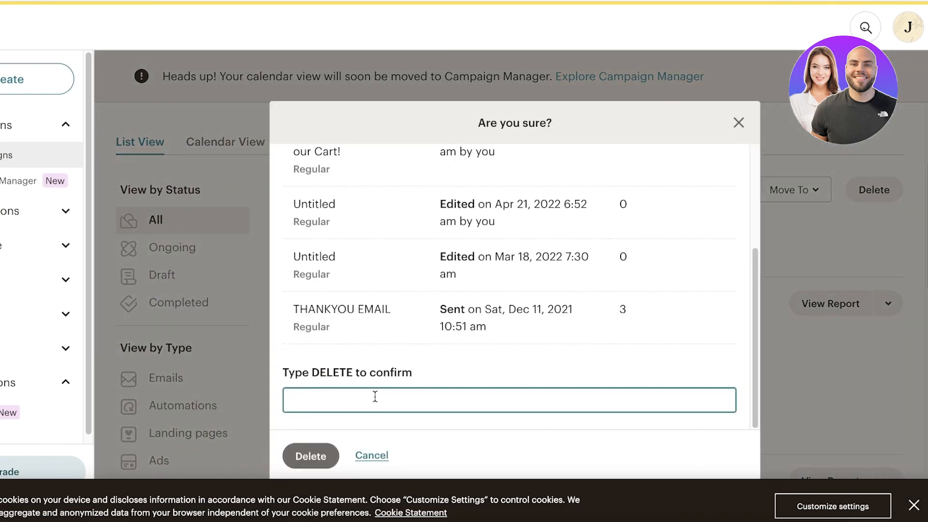
type("Delete")
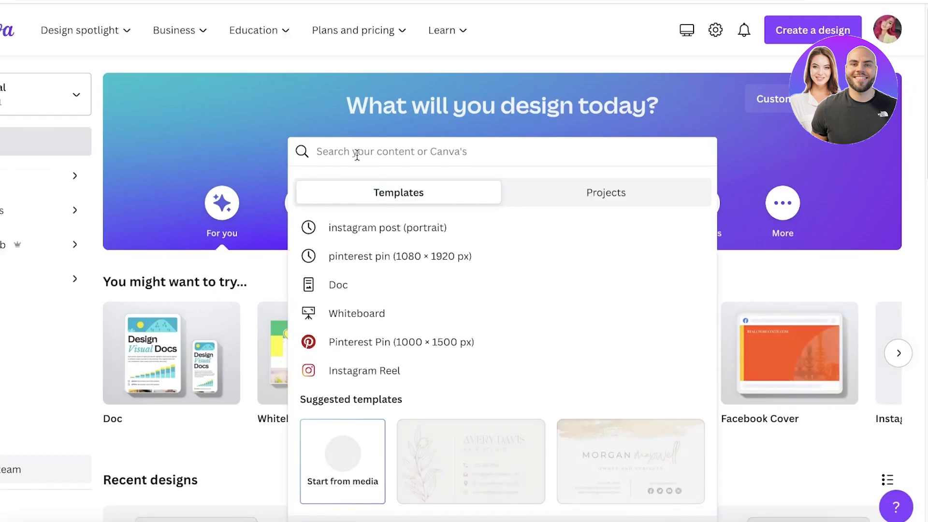
Search Canva for 'email marketing' and scroll through the template results.
type("email marketing")
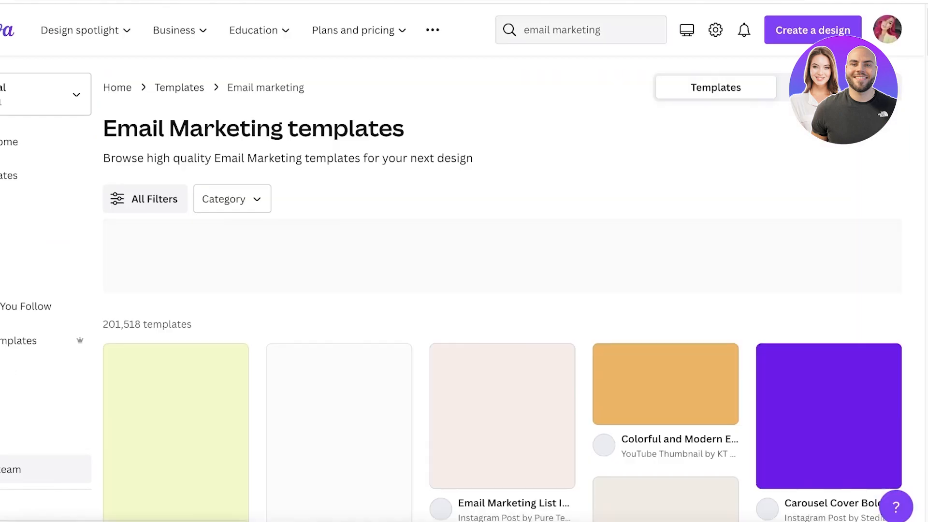
scroll("down", 3)
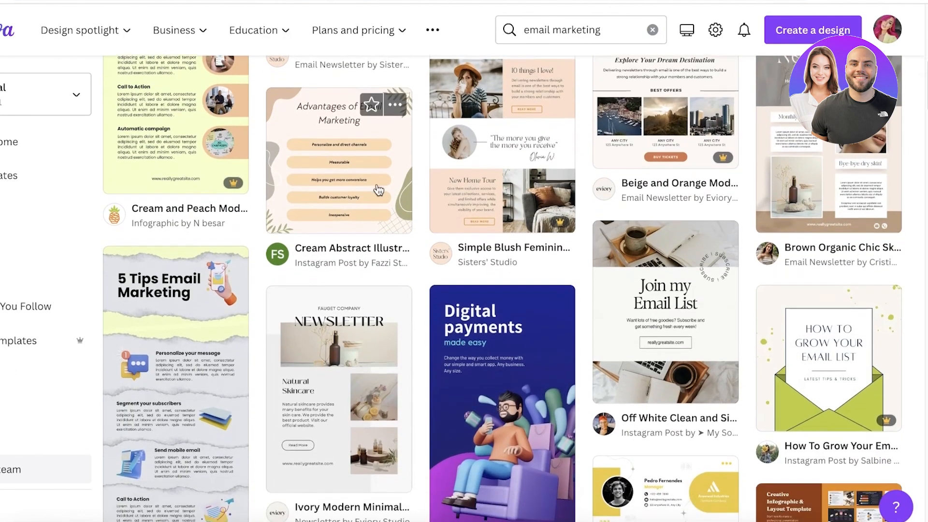
scroll("down", 3)
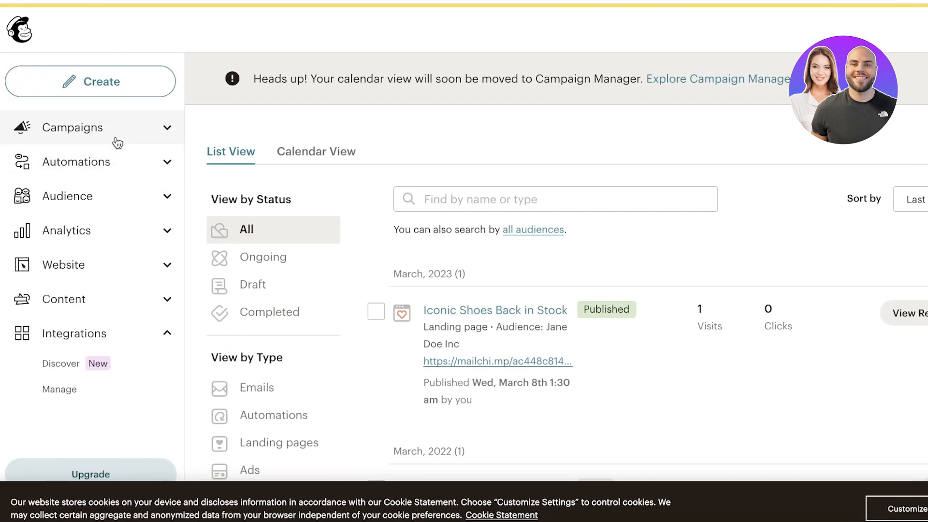
Check the Add Your Contacts options, then view All contacts in the Jane Doe Inc audience.
left_click(73, 127)
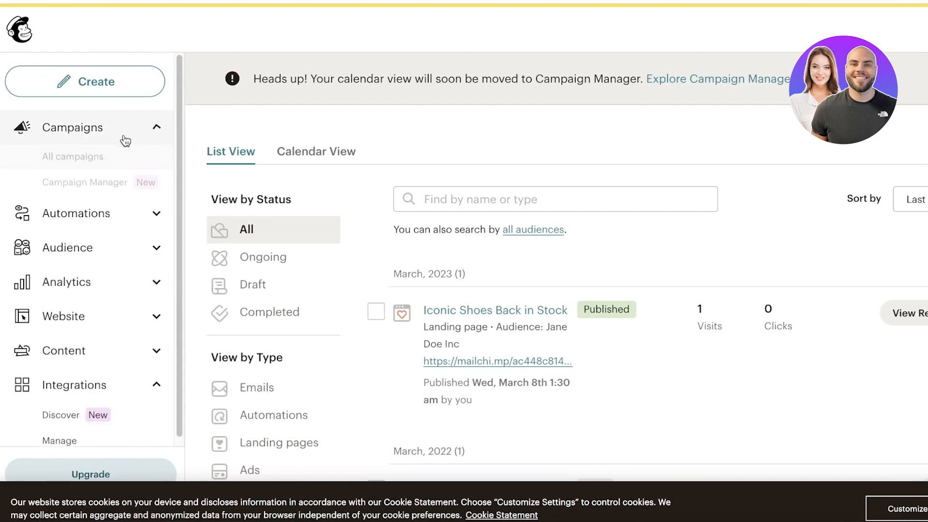
left_click(67, 247)
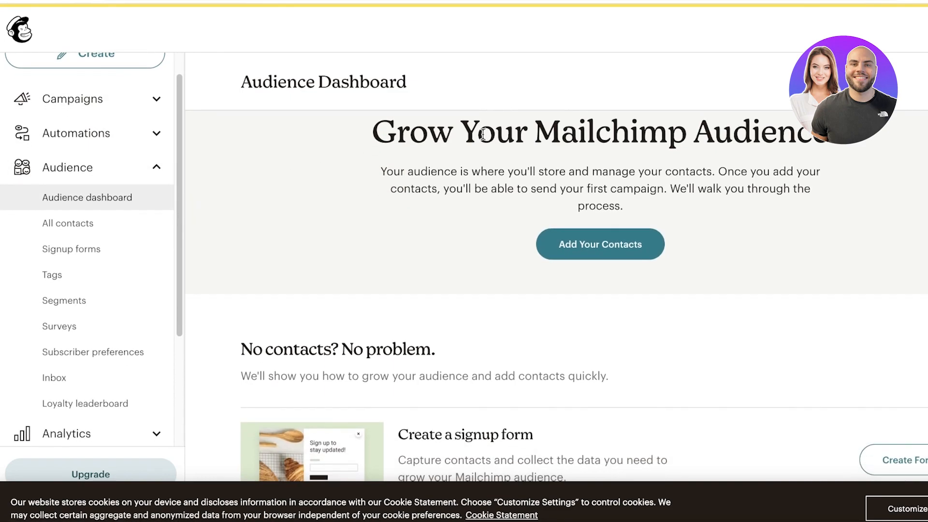
mouse_move(612, 253)
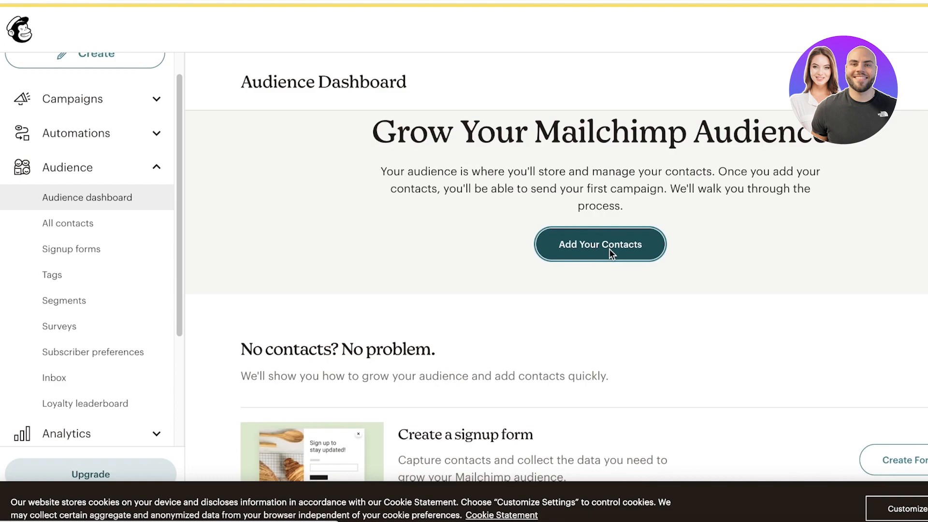
left_click(599, 244)
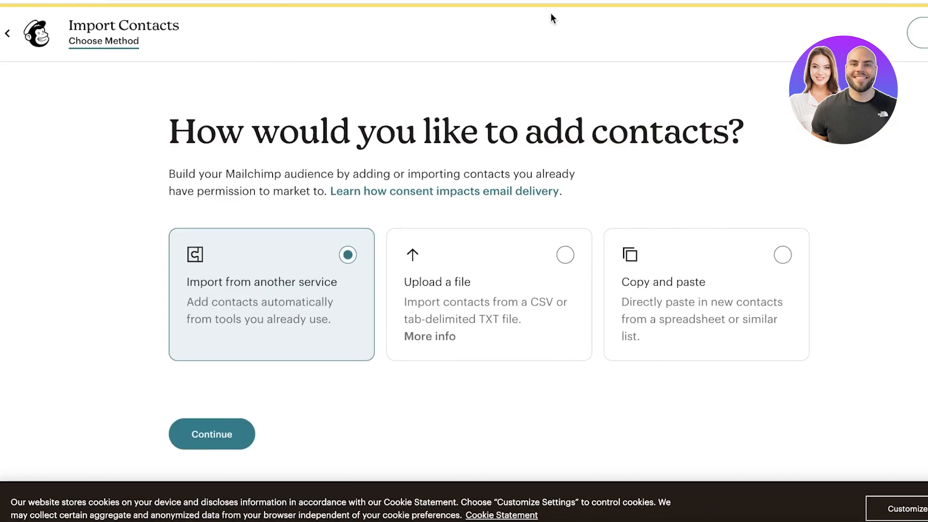
mouse_move(790, 270)
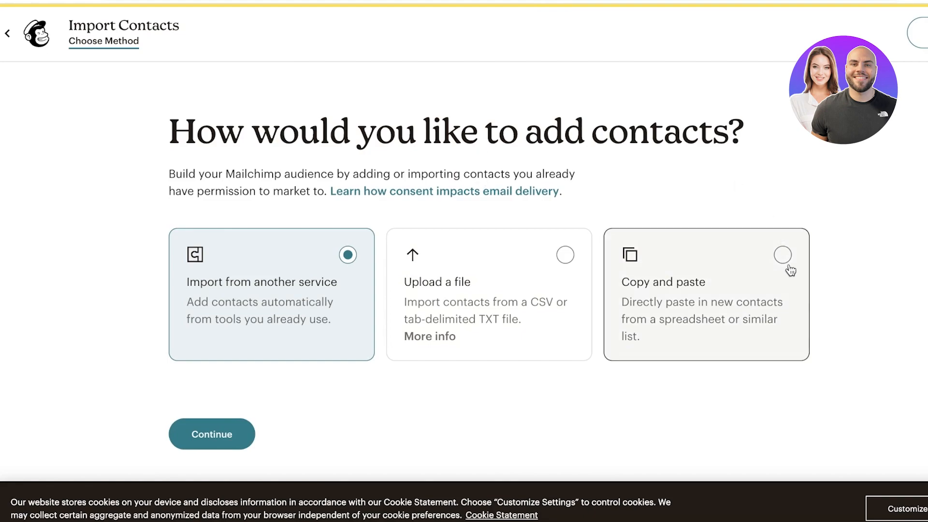
mouse_move(349, 227)
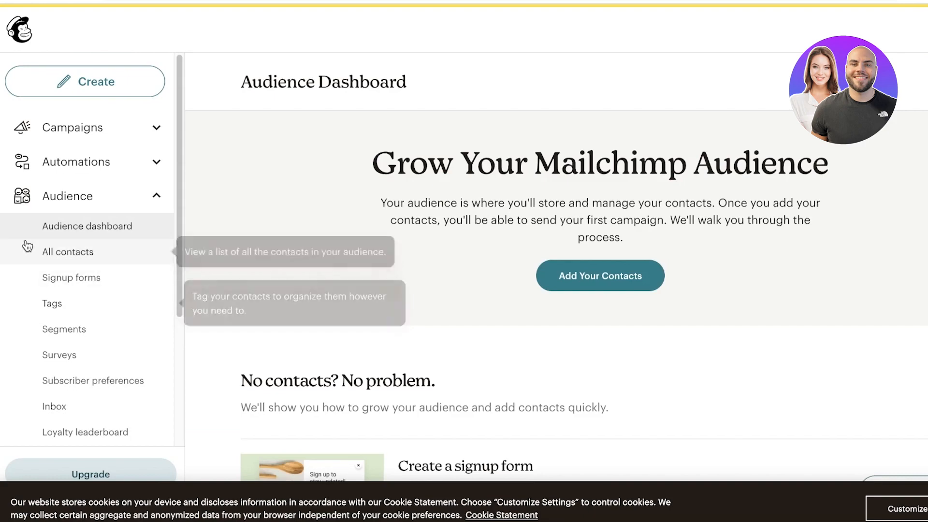
left_click(67, 251)
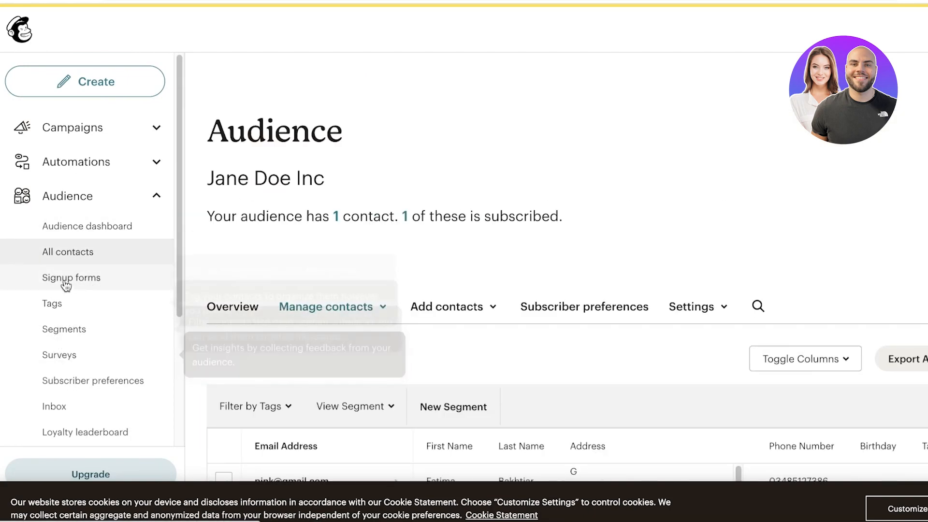
mouse_move(71, 278)
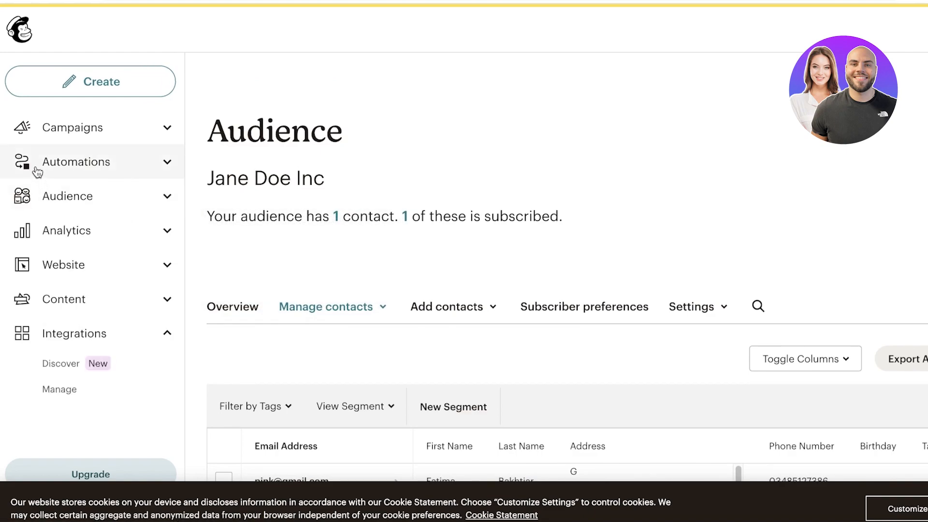
Under Create > Email, compare the Template, Plain-text and Regular email options.
left_click(73, 127)
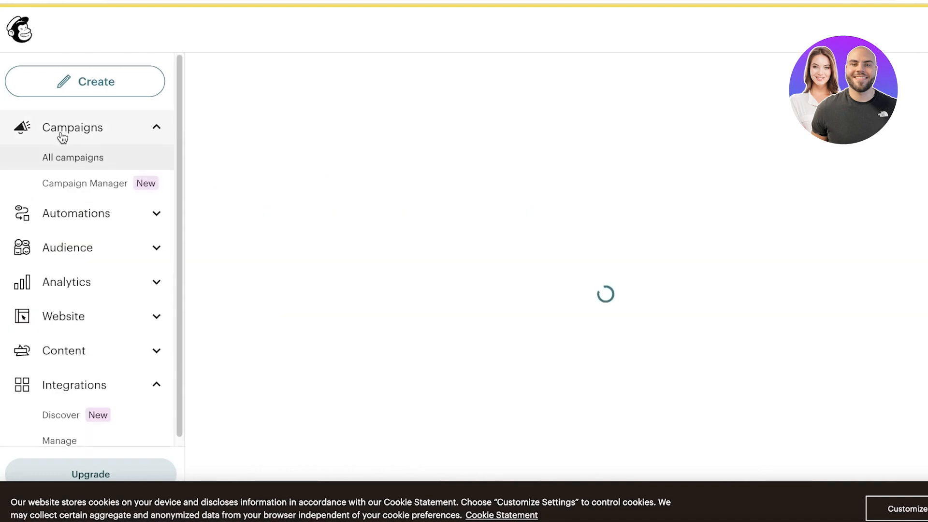
left_click(73, 157)
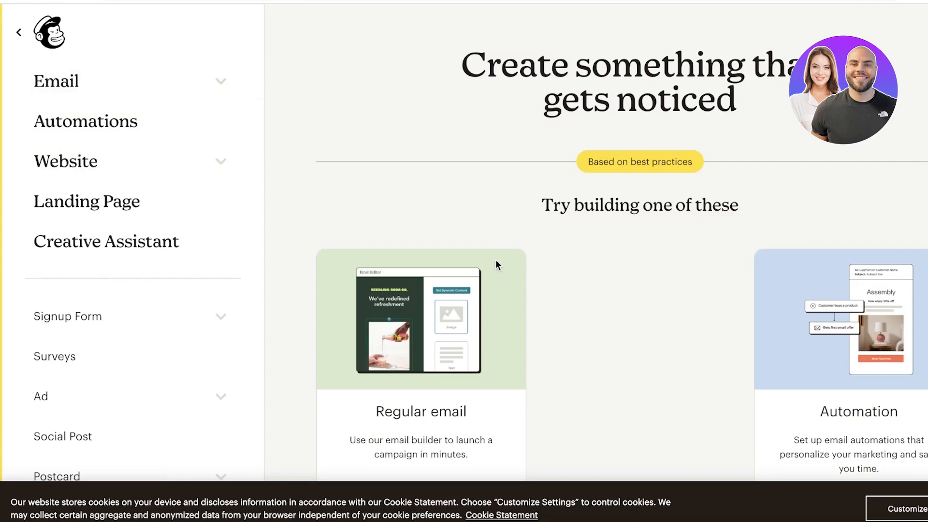
left_click(56, 81)
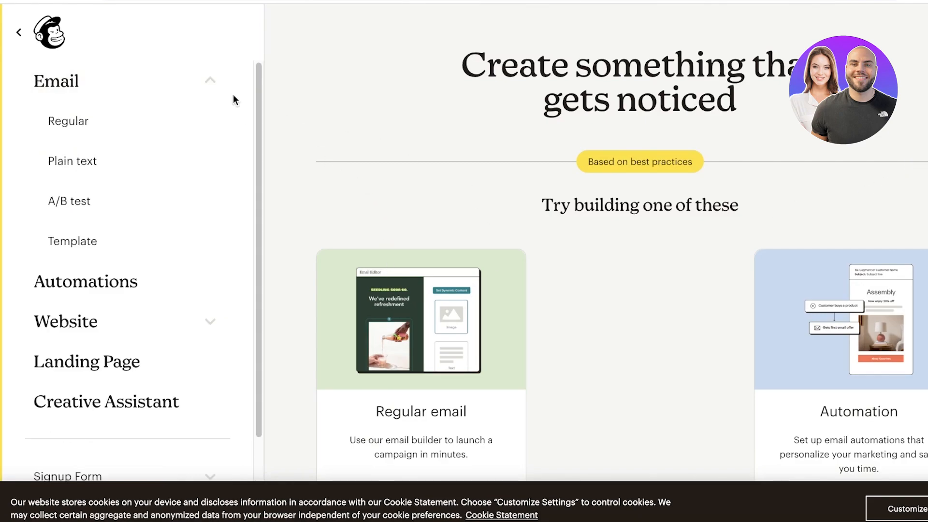
scroll("down", 3)
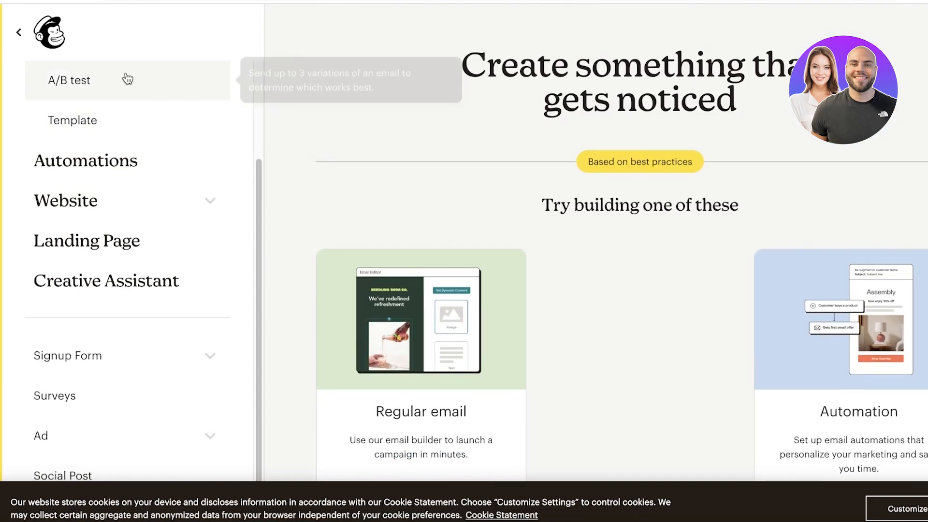
left_click(72, 120)
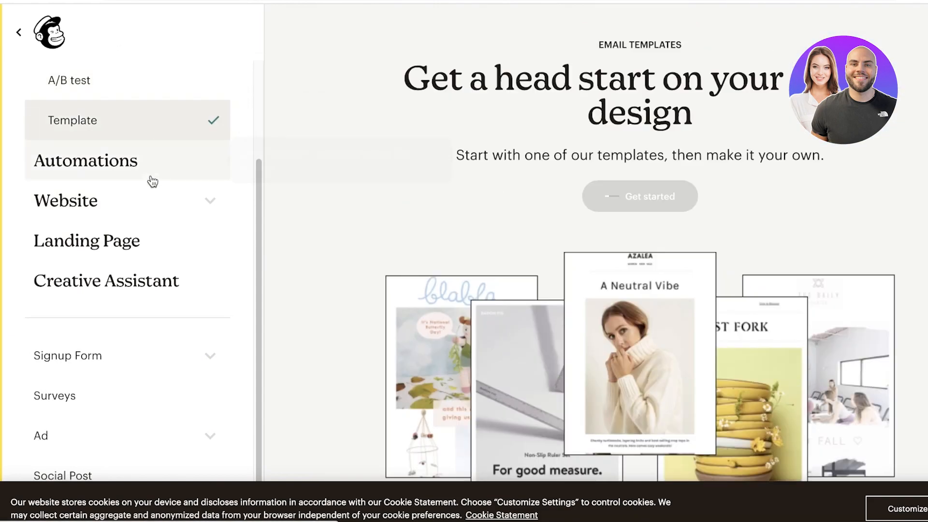
left_click(72, 160)
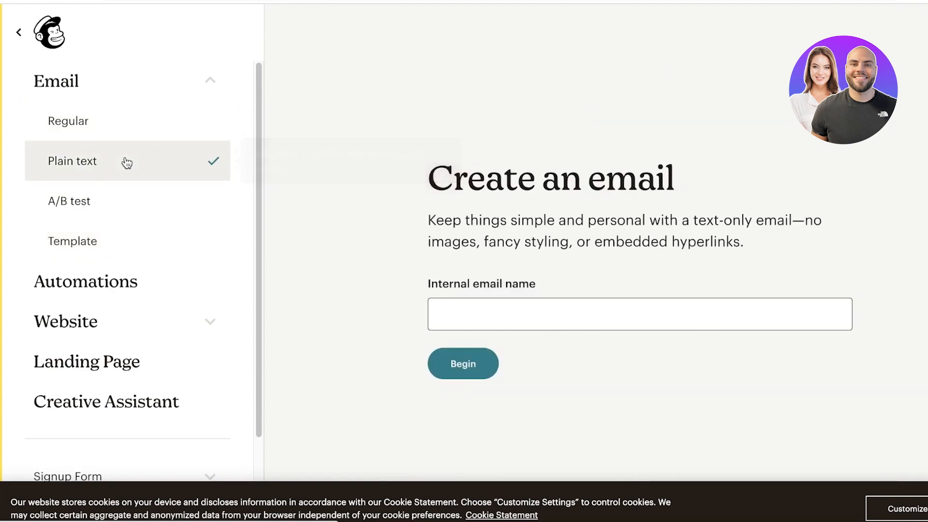
left_click(68, 120)
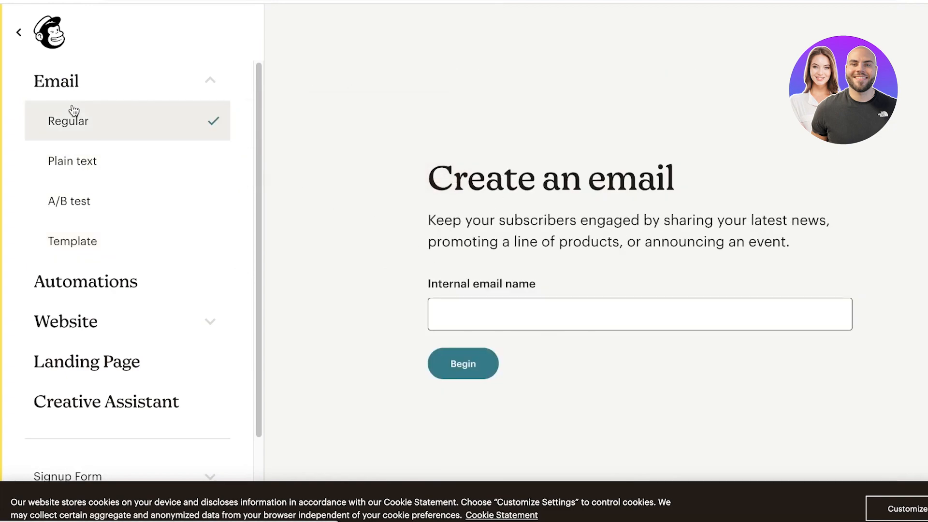
Choose Template, get started, and select the New Builder to reach the template gallery.
left_click(72, 240)
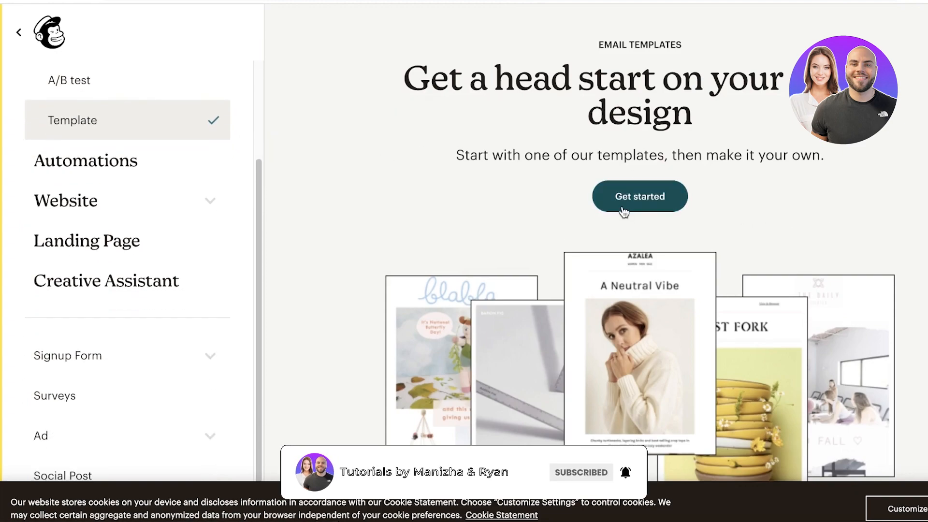
left_click(639, 195)
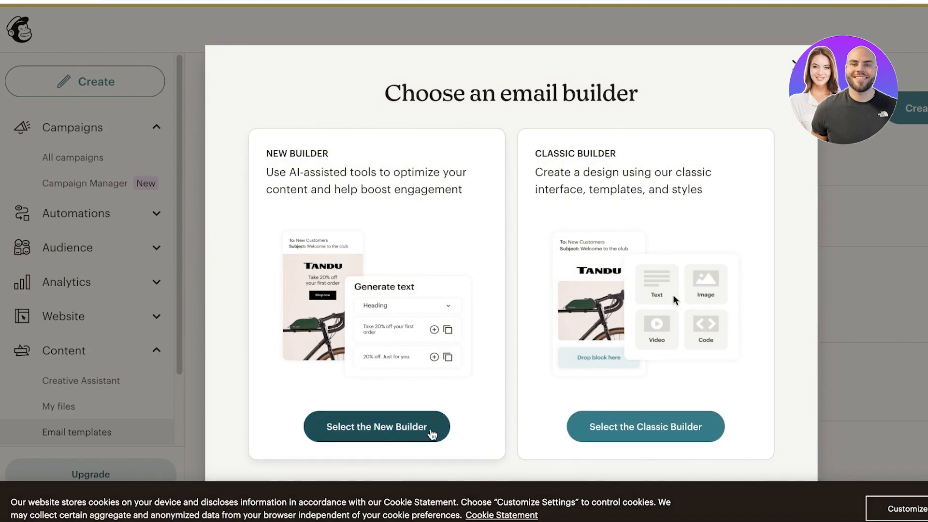
left_click(376, 427)
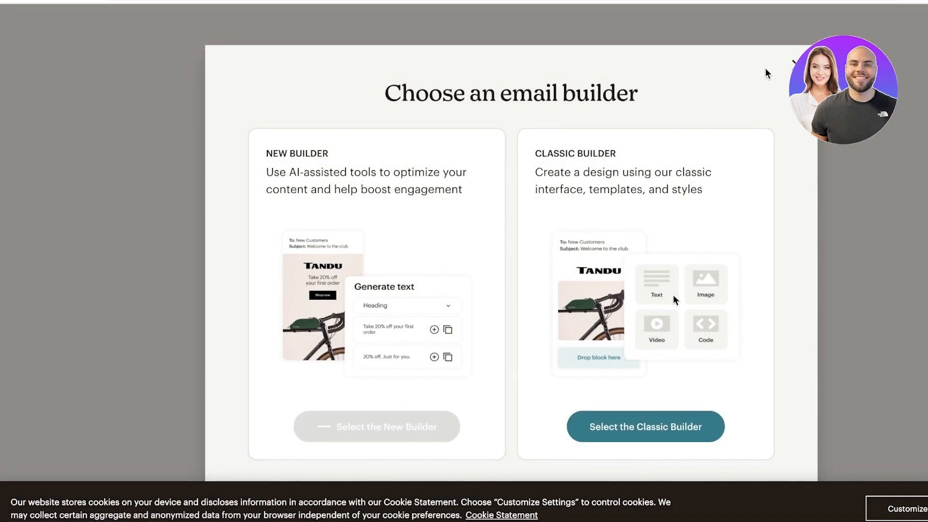
left_click(644, 427)
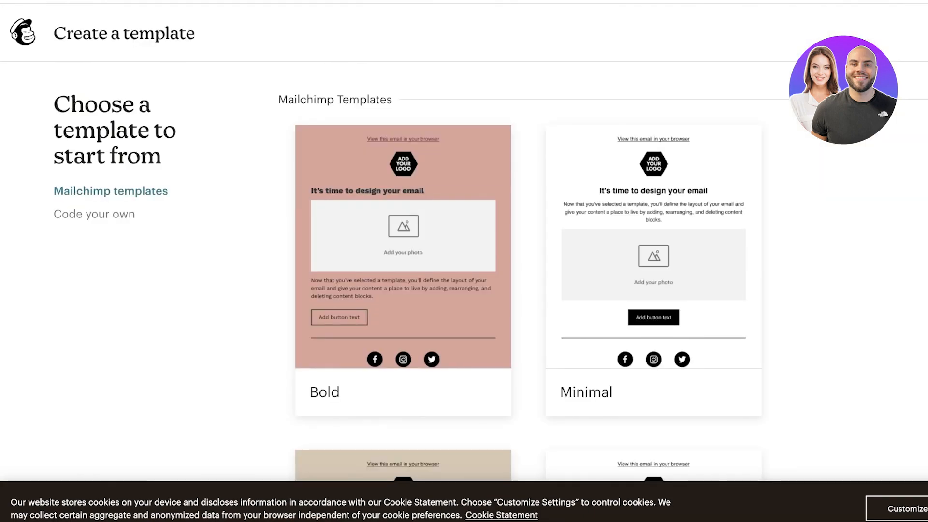
scroll("down", 3)
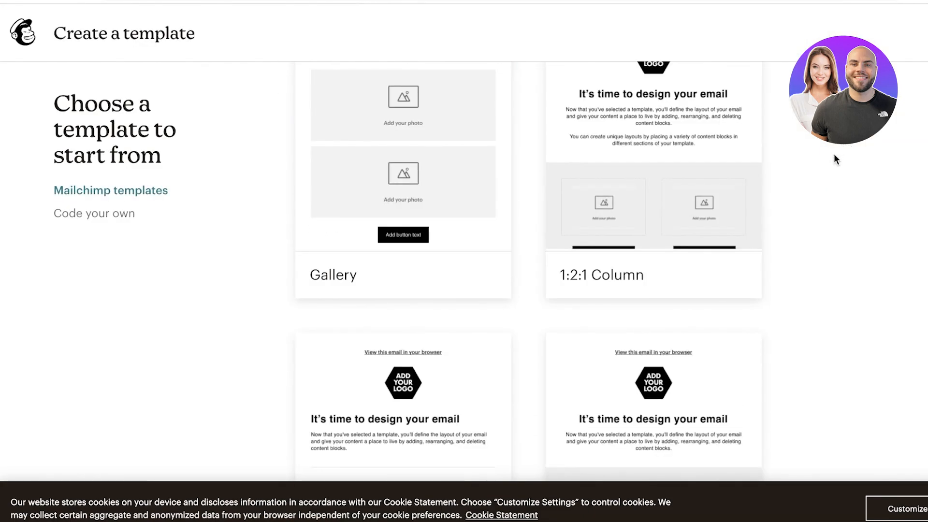
scroll("down", 3)
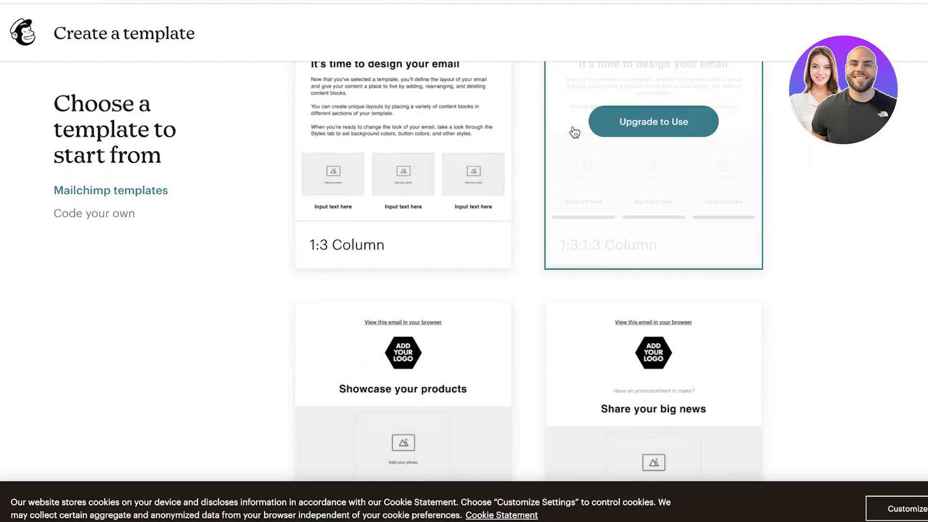
scroll("down", 3)
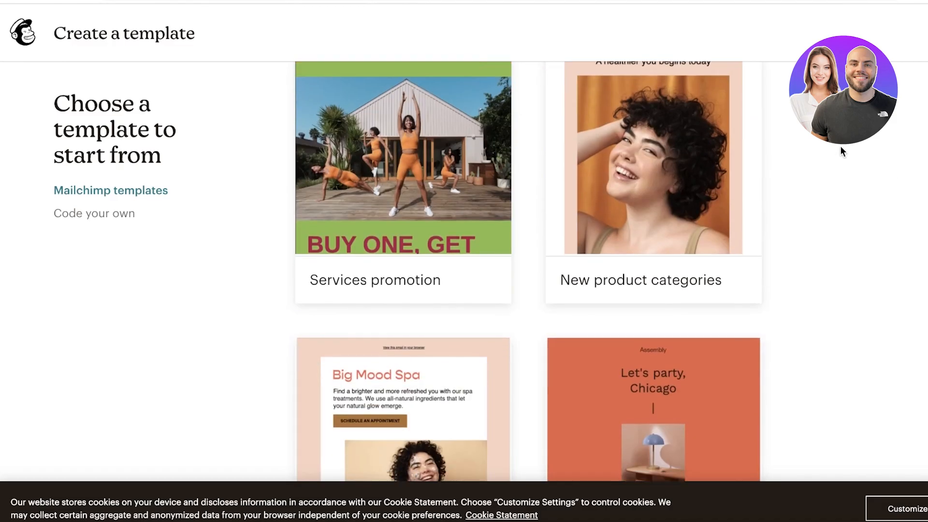
scroll("down", 3)
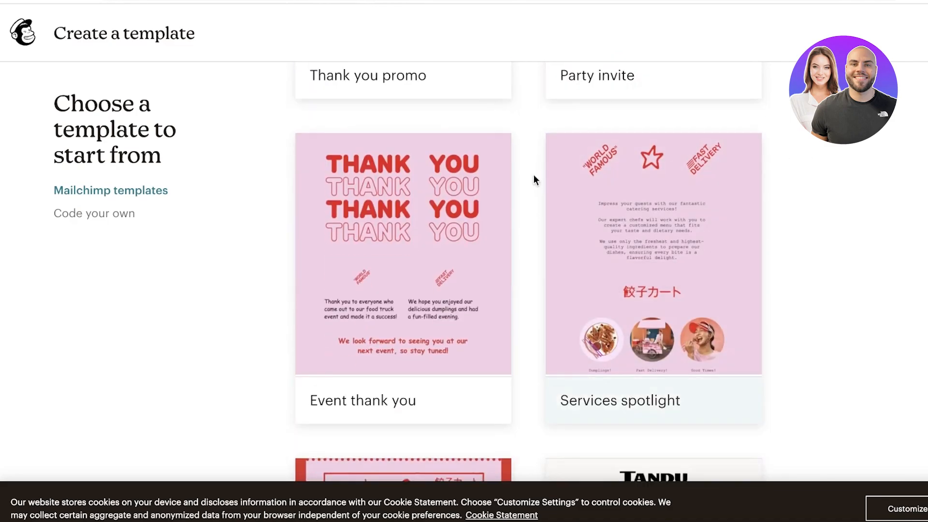
scroll("down", 3)
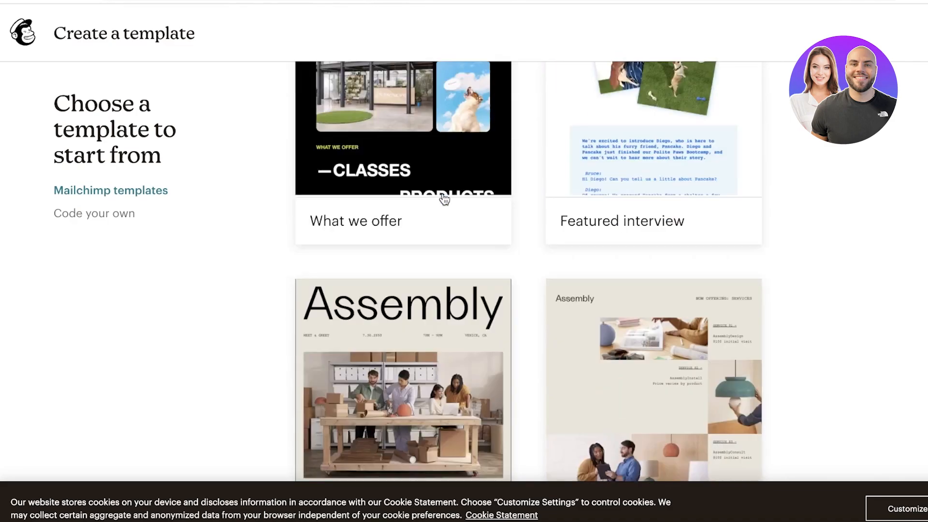
scroll("down", 3)
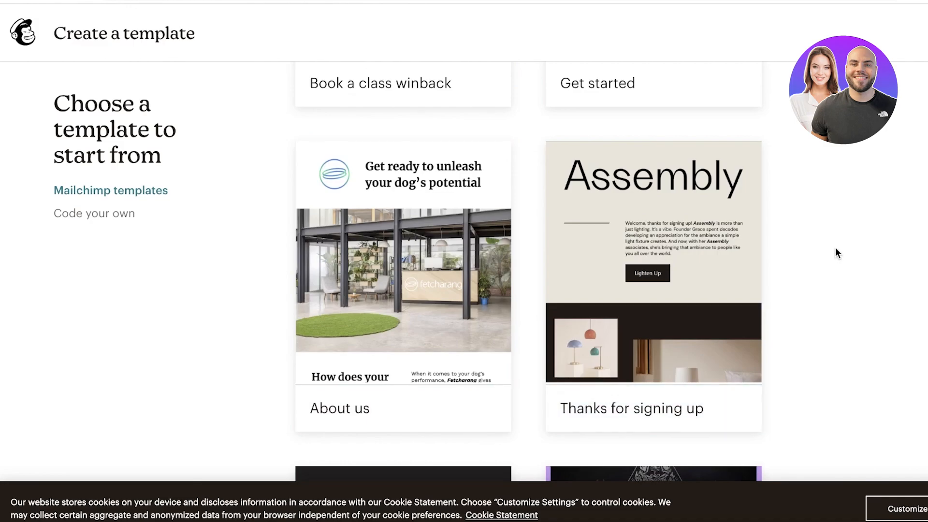
scroll("down", 3)
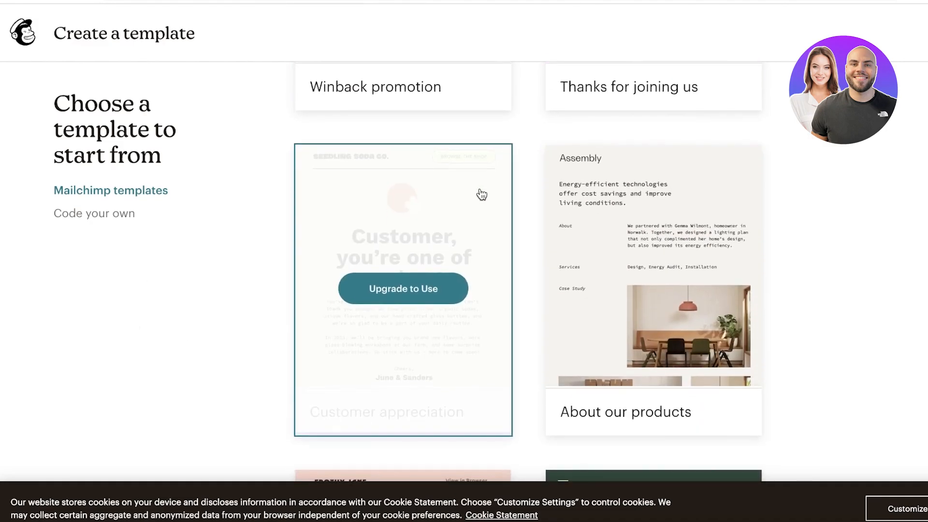
mouse_move(889, 219)
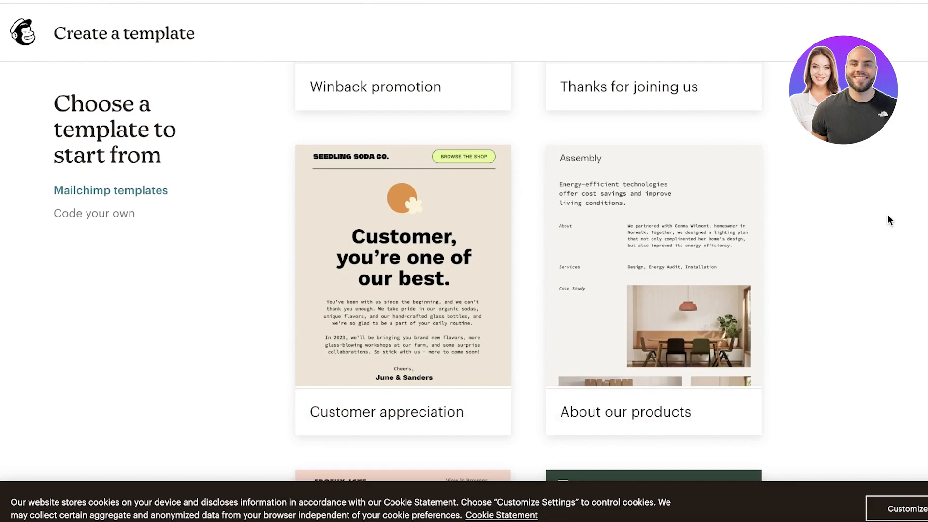
scroll("down", 3)
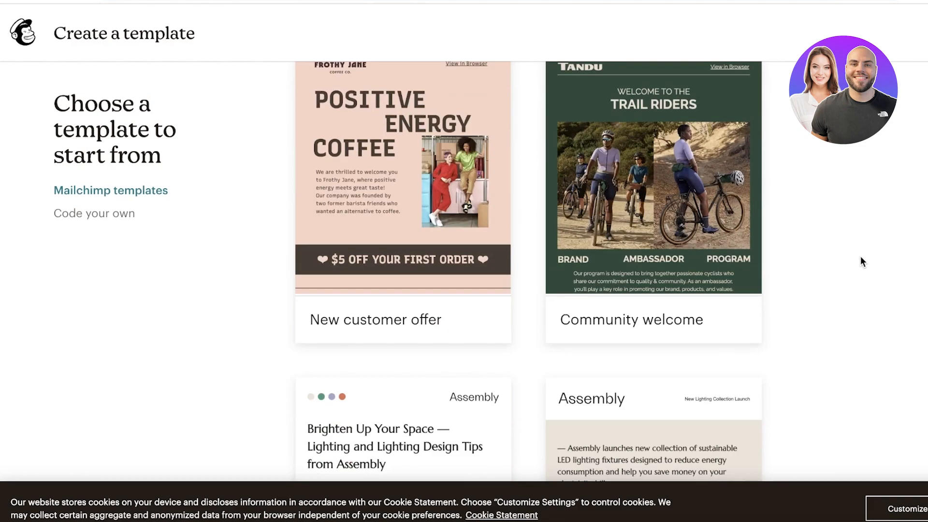
mouse_move(854, 247)
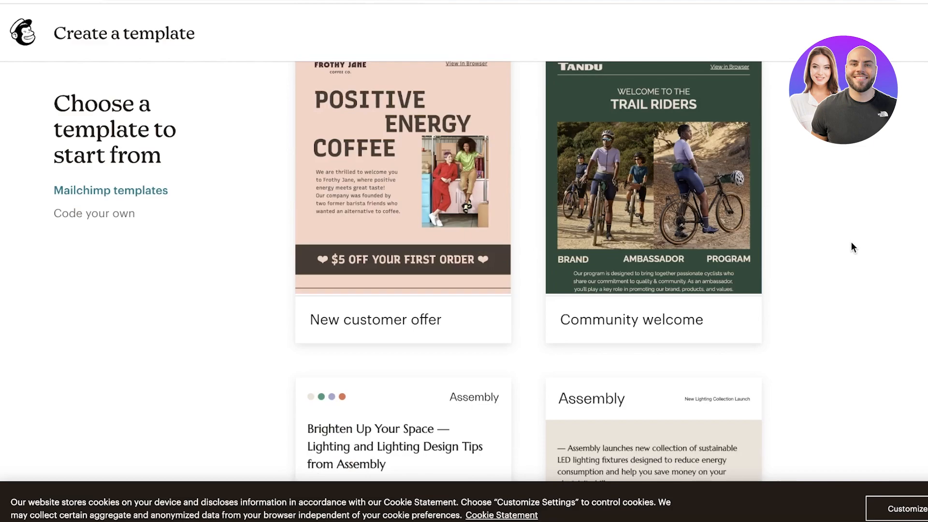
scroll("down", 3)
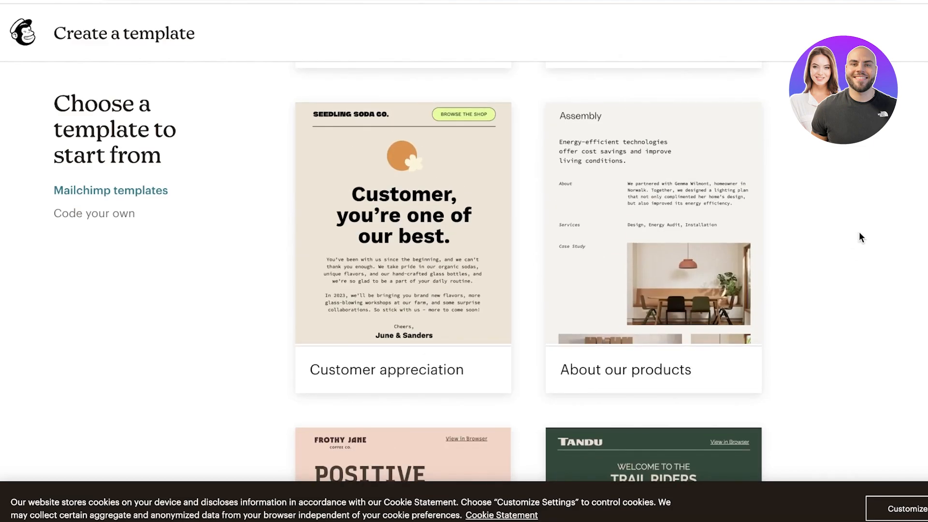
mouse_move(853, 239)
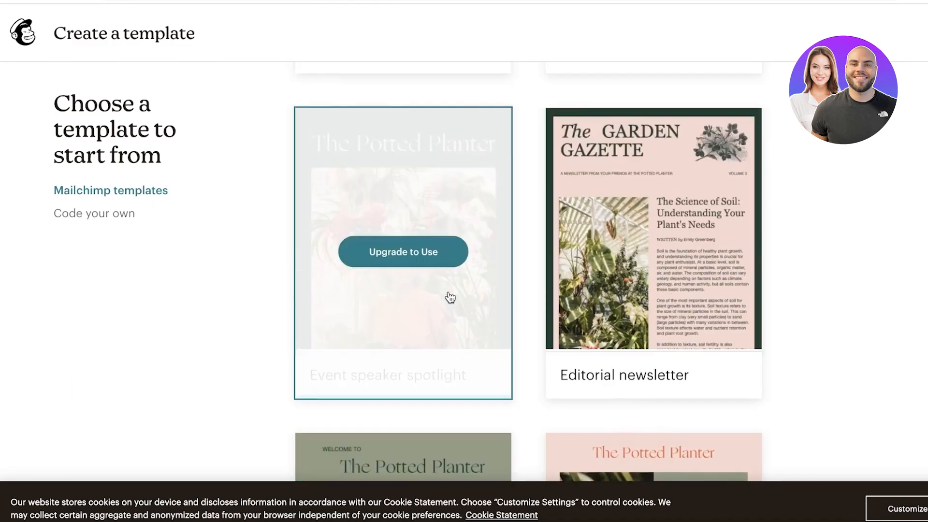
scroll("down", 3)
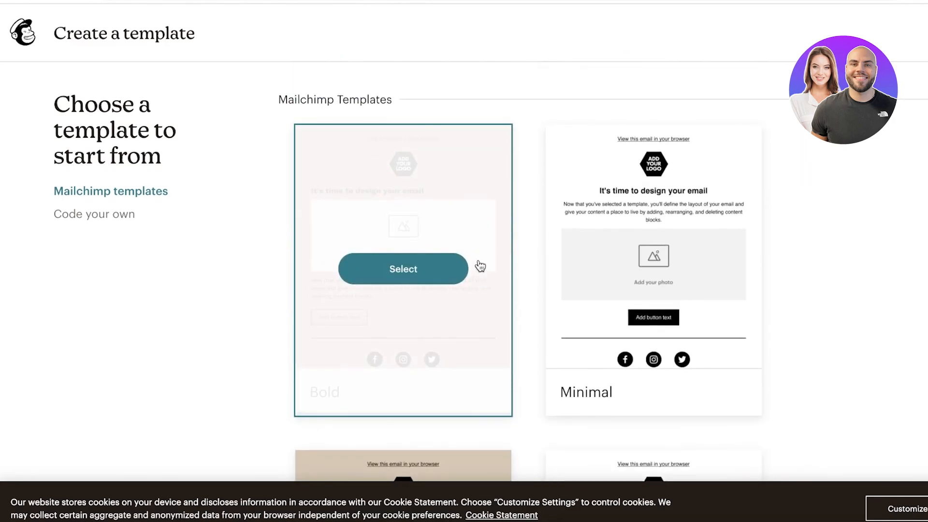
scroll("down", 3)
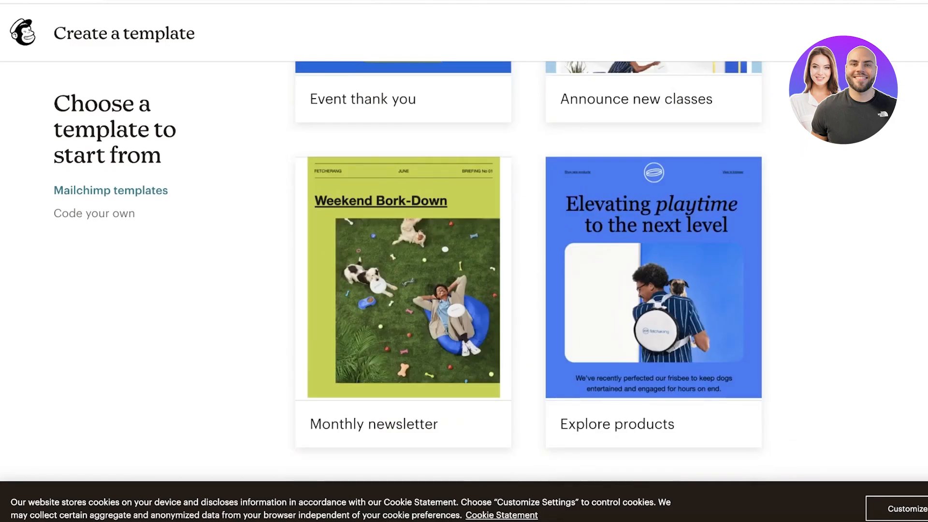
scroll("down", 3)
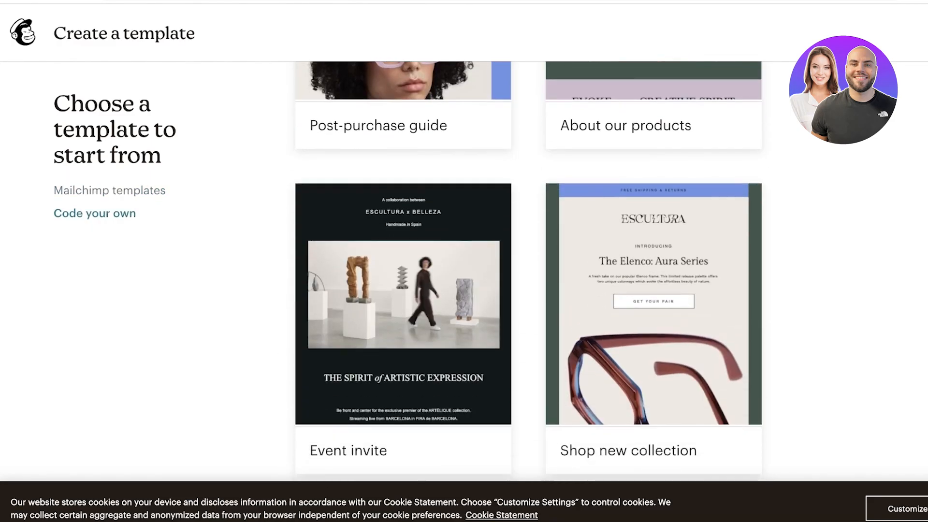
scroll("down", 3)
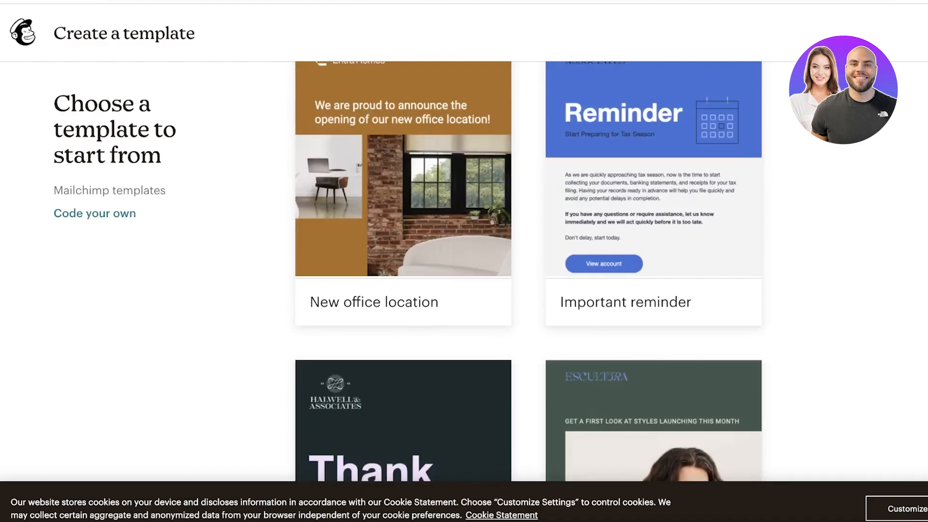
scroll("down", 3)
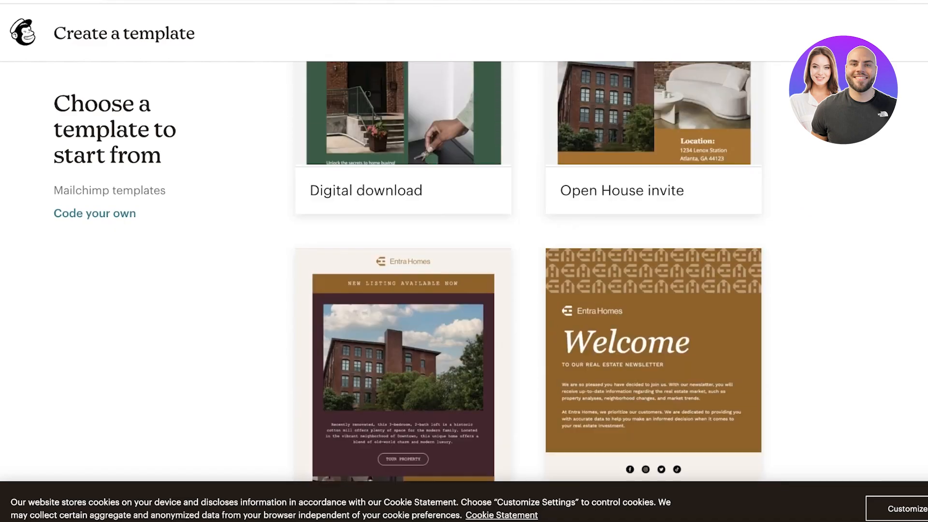
scroll("down", 3)
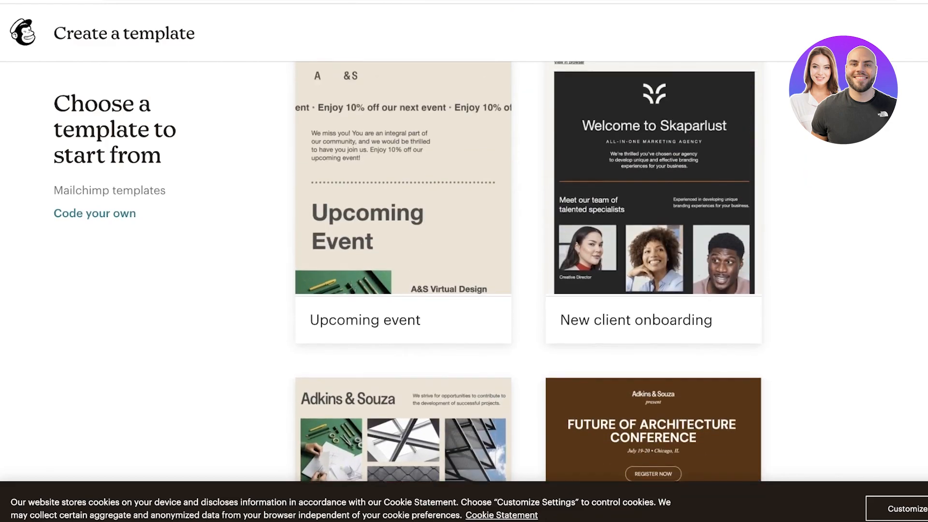
scroll("down", 3)
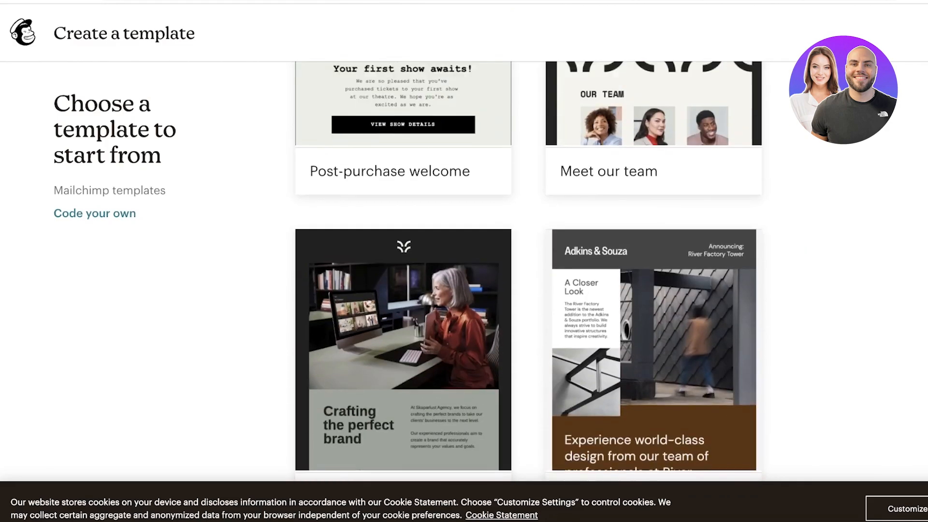
scroll("down", 3)
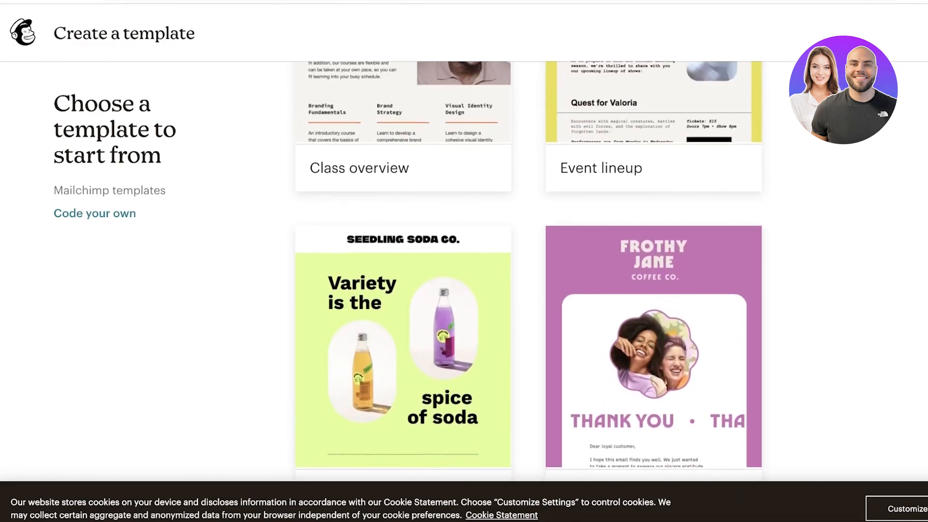
scroll("down", 3)
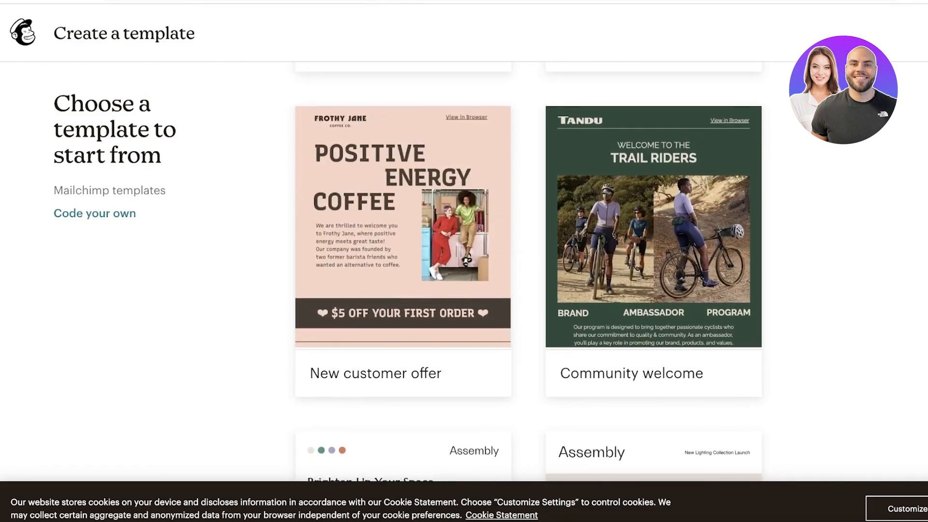
scroll("down", 3)
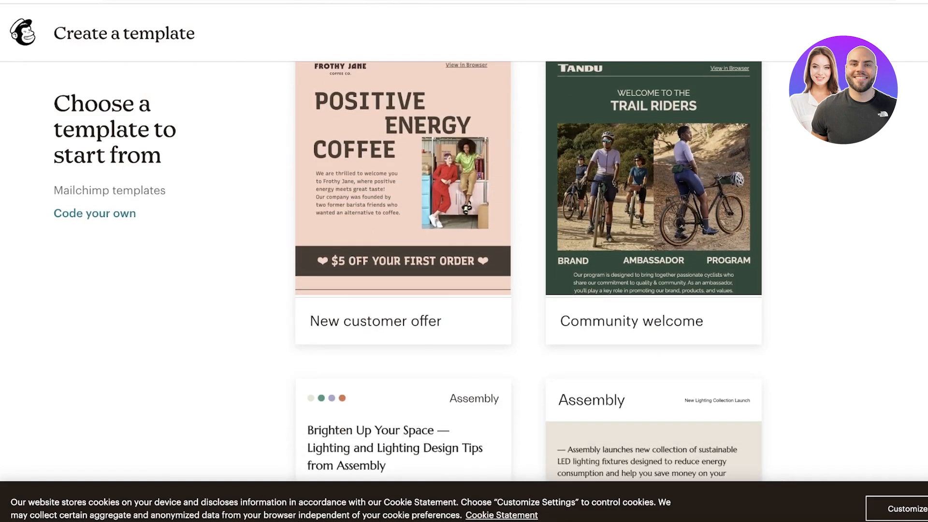
scroll("down", 3)
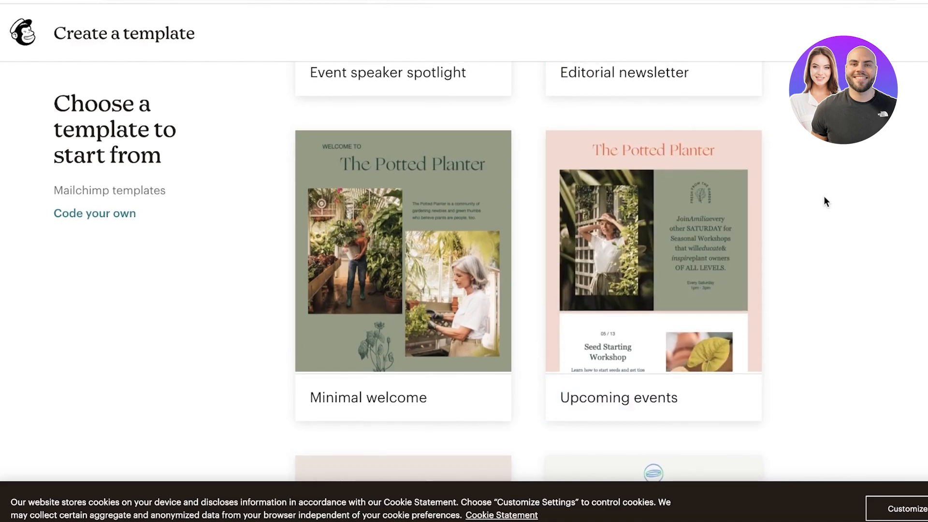
scroll("down", 3)
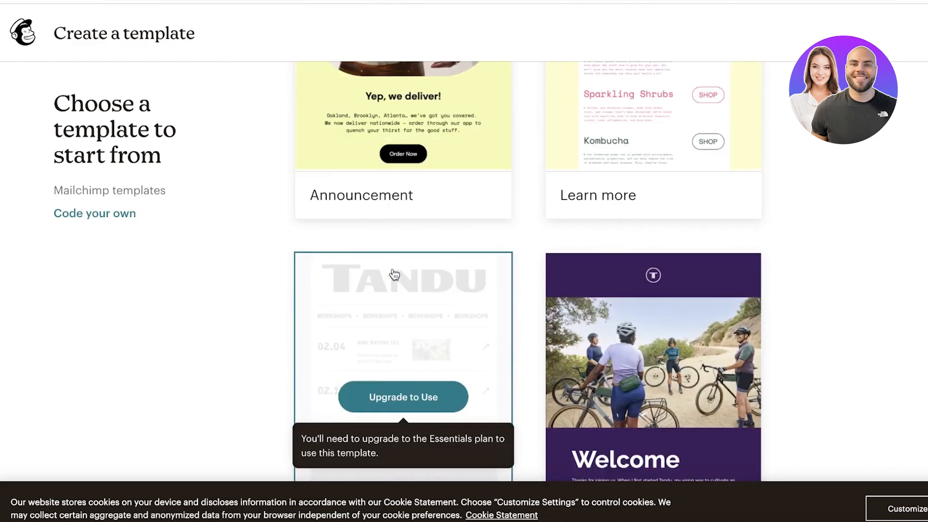
scroll("down", 3)
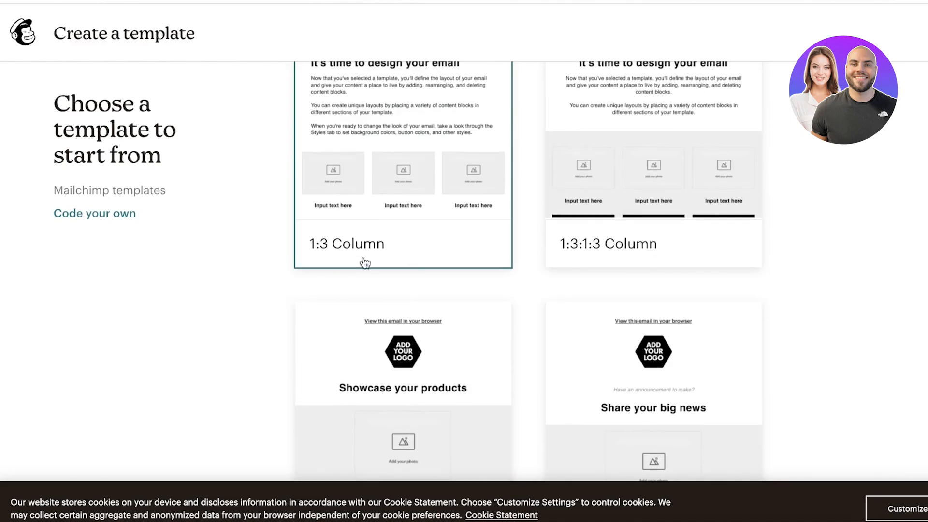
scroll("down", 3)
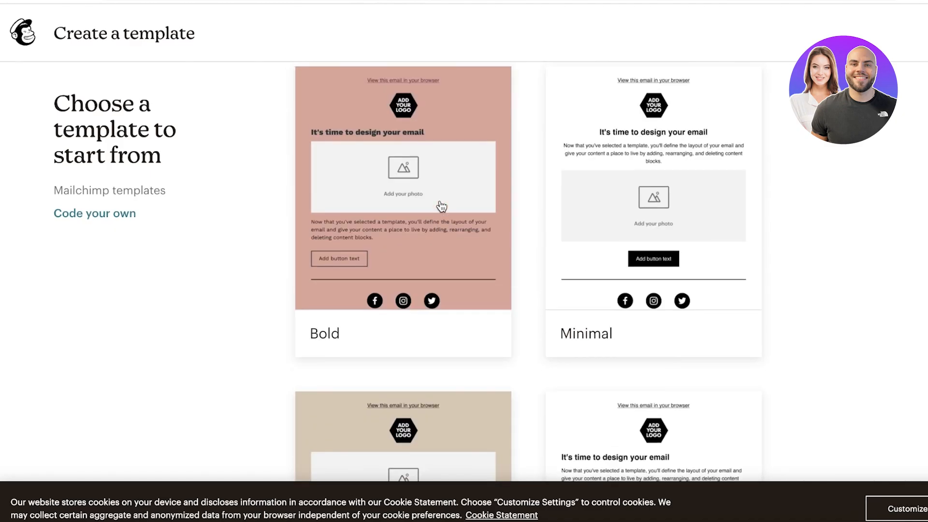
Create and save a template named 'Launch' from the Bold design.
left_click(402, 177)
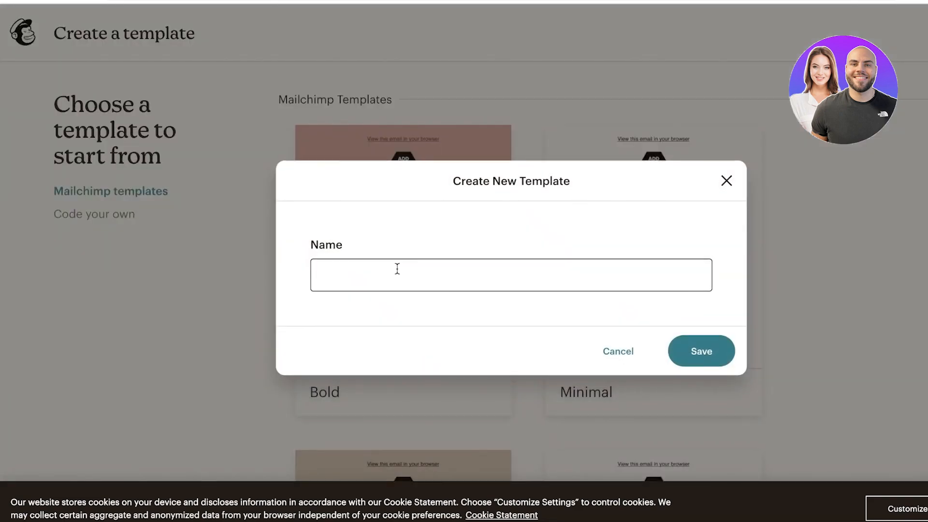
left_click(511, 274)
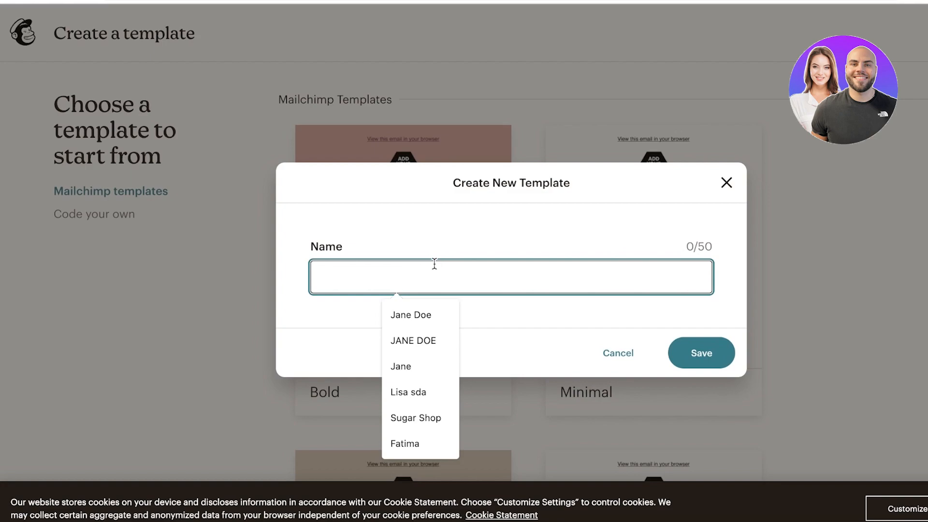
type("Launch")
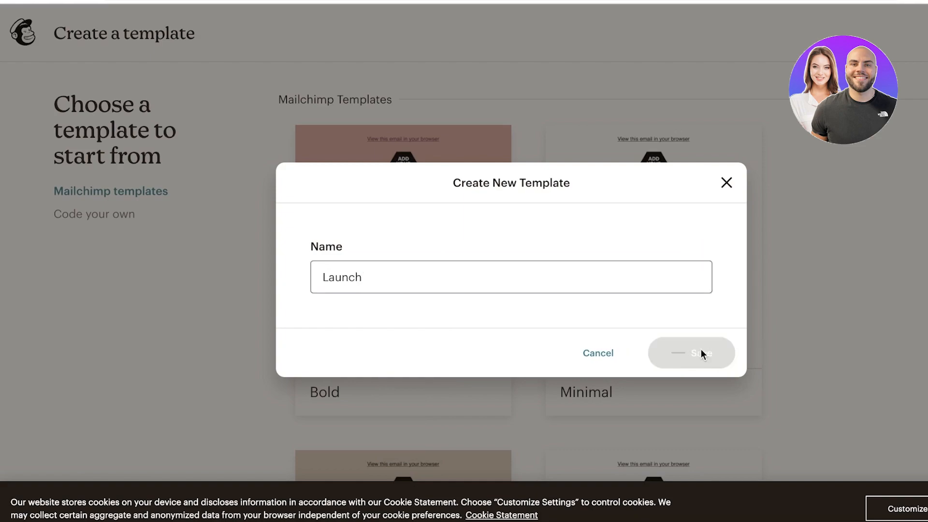
left_click(691, 353)
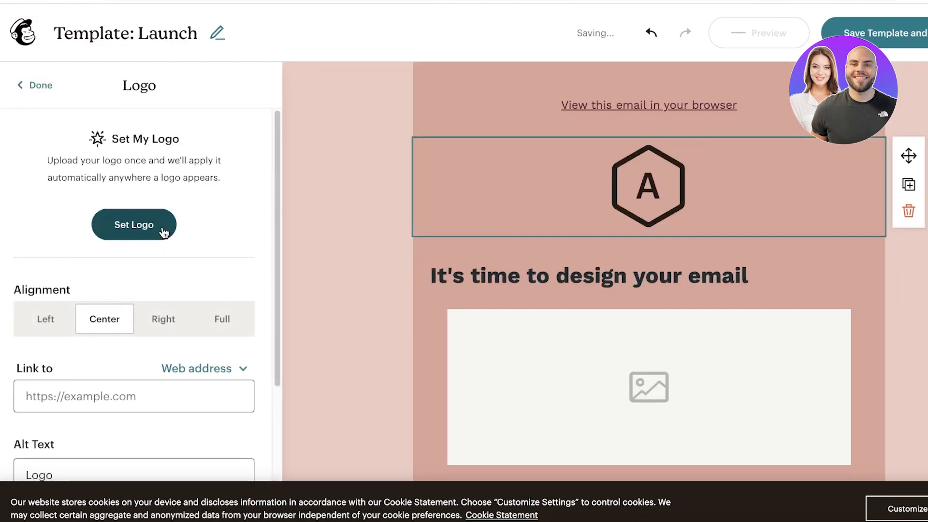
Adjust the logo's width and centering, then delete the logo block.
left_click(222, 318)
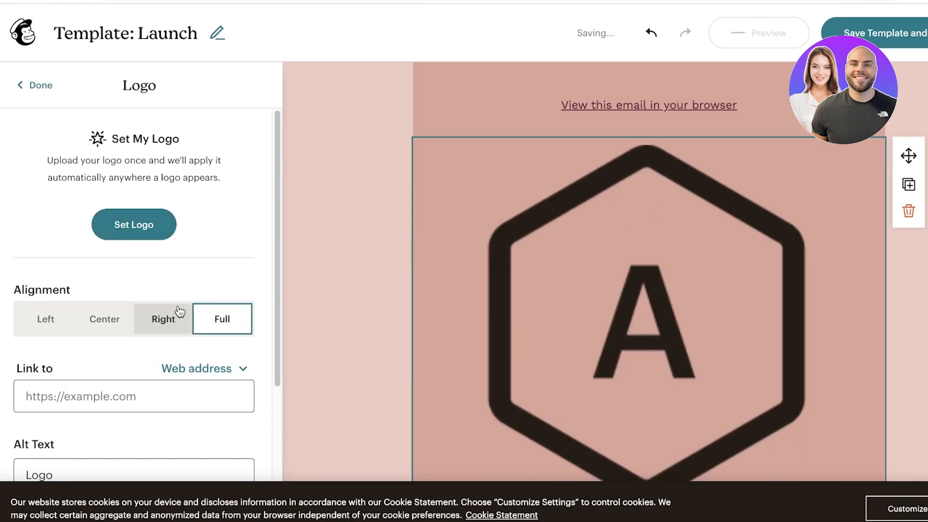
left_click(104, 319)
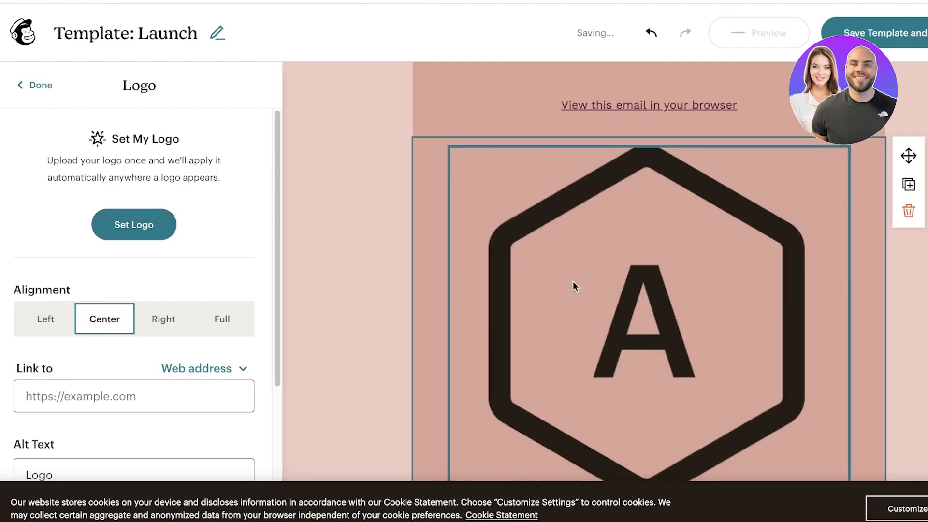
left_click(34, 85)
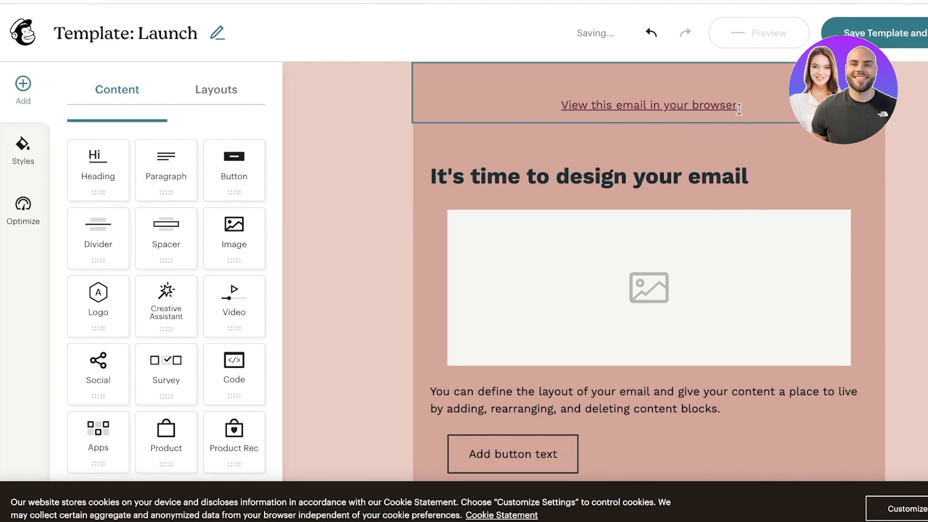
Change the heading to LAUCHING SOON, remove the photo placeholder, and view the subtitle HTML.
left_click(588, 176)
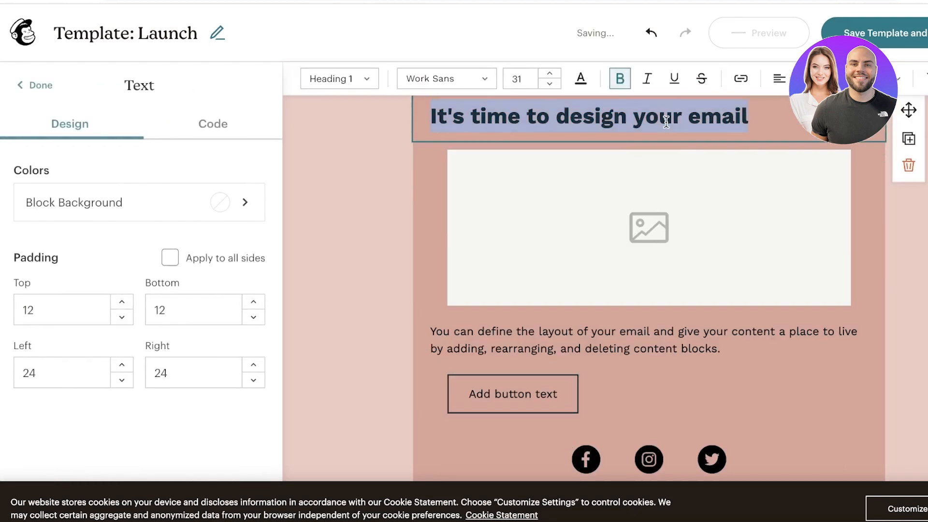
type("LAUCHING")
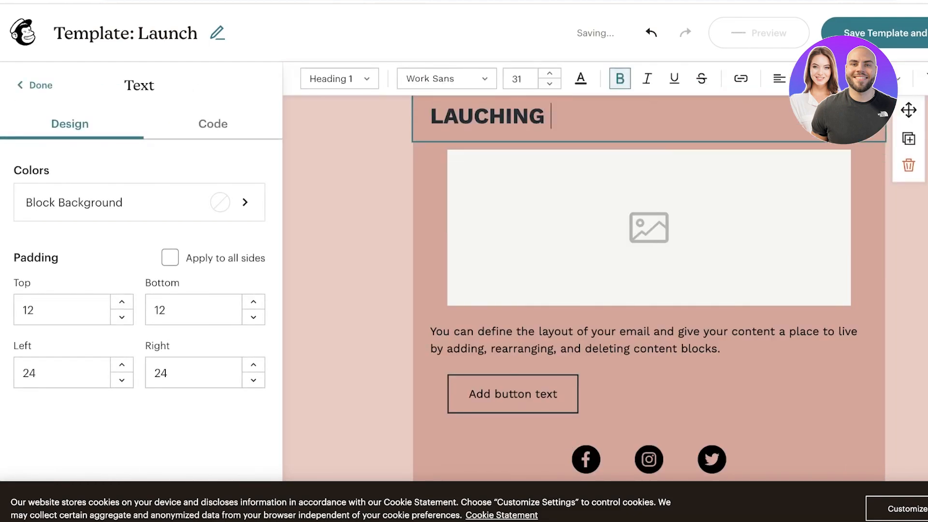
left_click(648, 227)
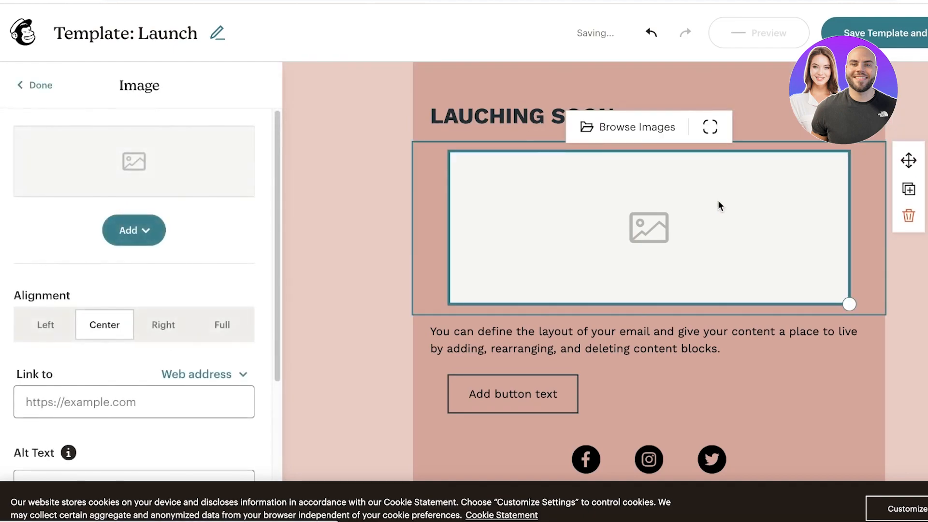
mouse_move(907, 215)
type("THE LATEST AND LUXURIOUS TECH ACCESSORIES")
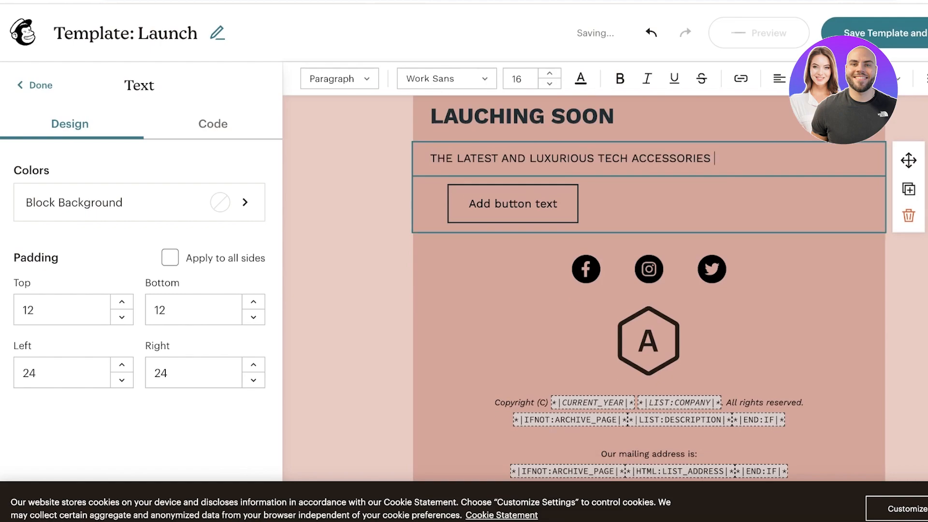
left_click(212, 124)
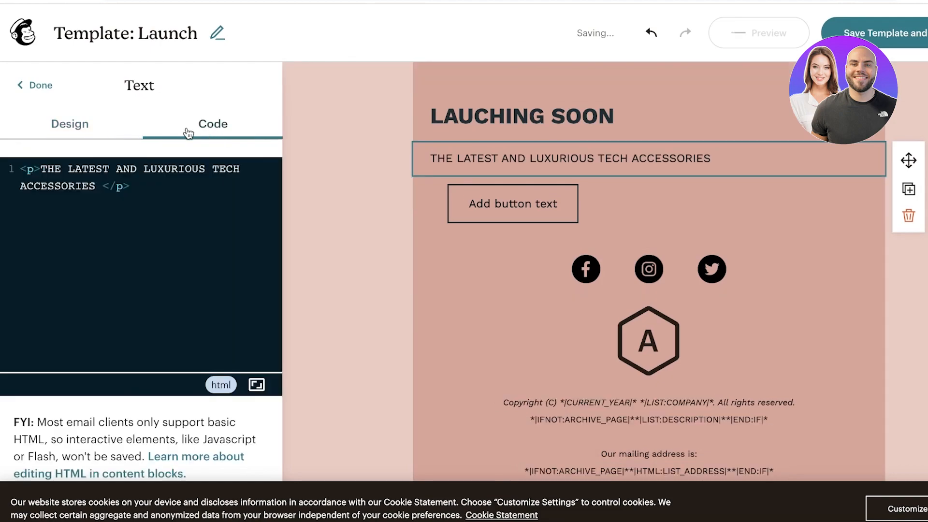
Finish the subtitle, review the email-wide colour styles, and open the footer logo settings.
left_click(69, 124)
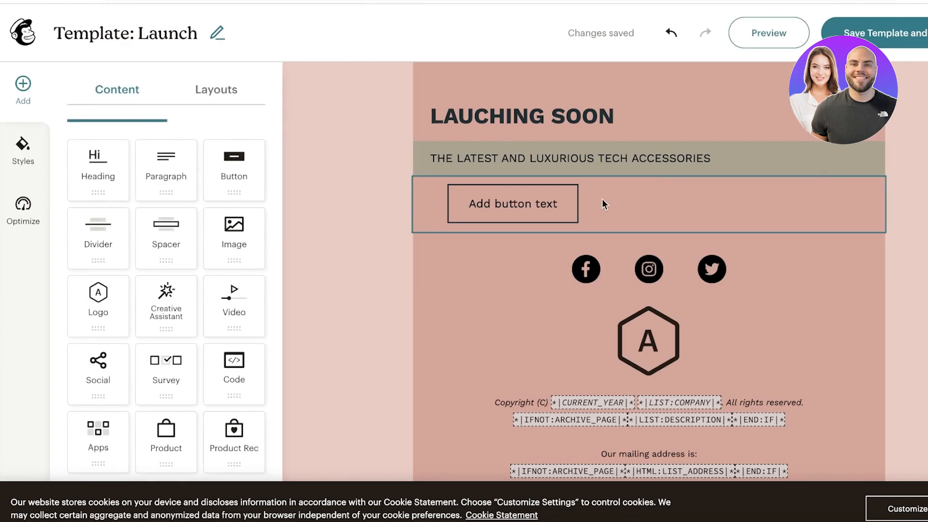
left_click(23, 148)
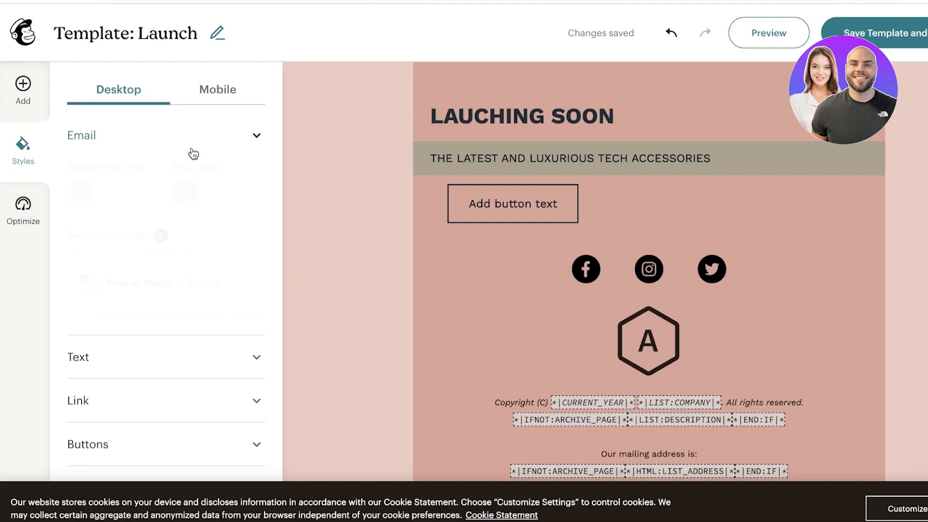
left_click(22, 89)
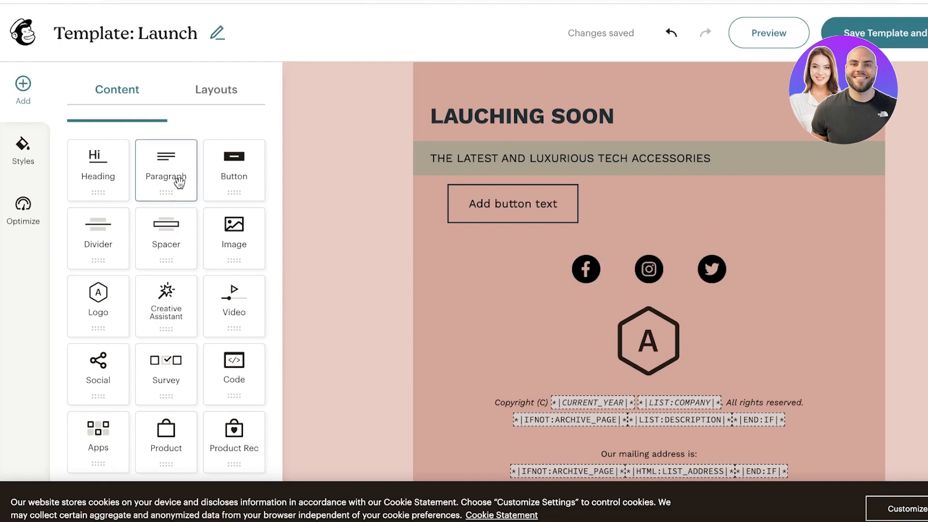
mouse_move(52, 161)
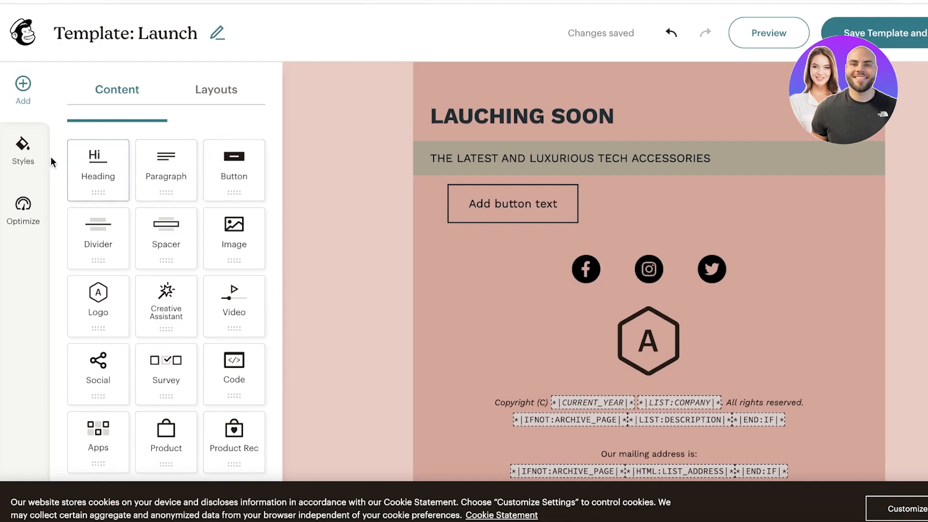
scroll("down", 3)
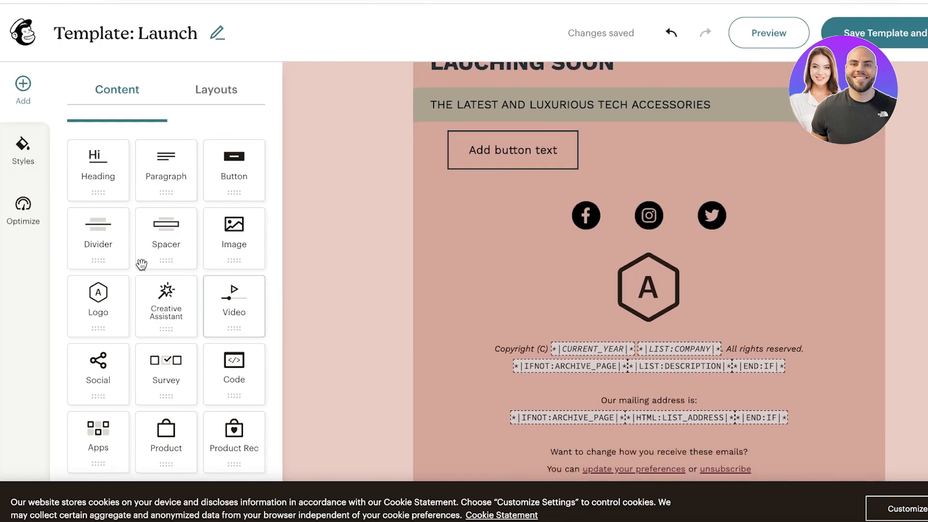
mouse_move(166, 307)
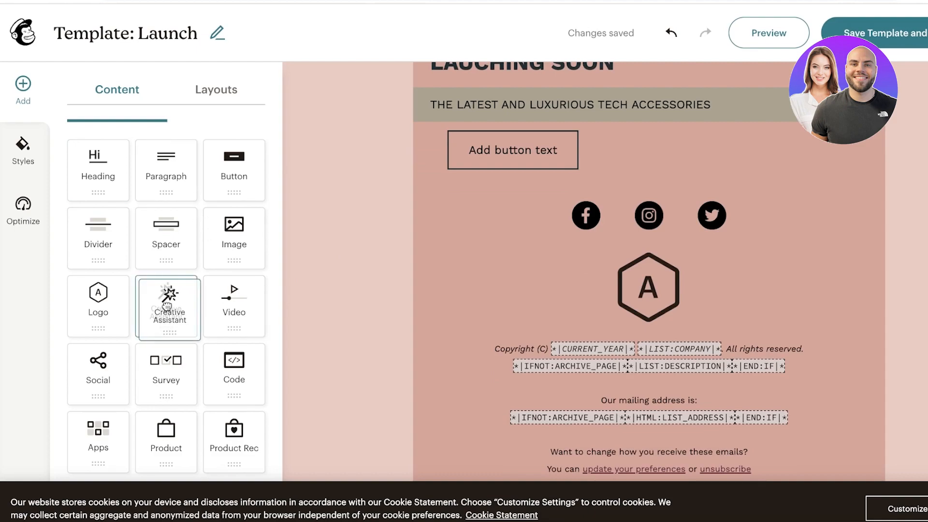
left_click(649, 287)
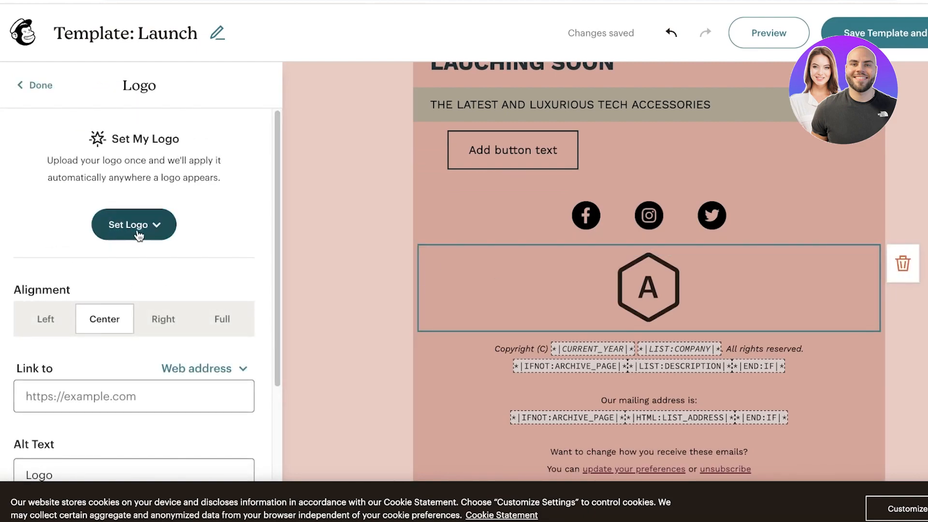
scroll("down", 3)
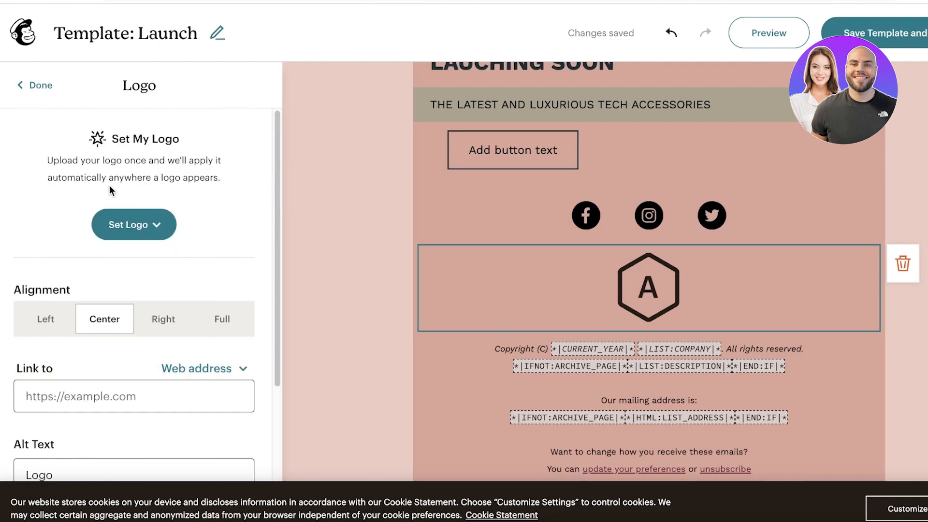
mouse_move(127, 224)
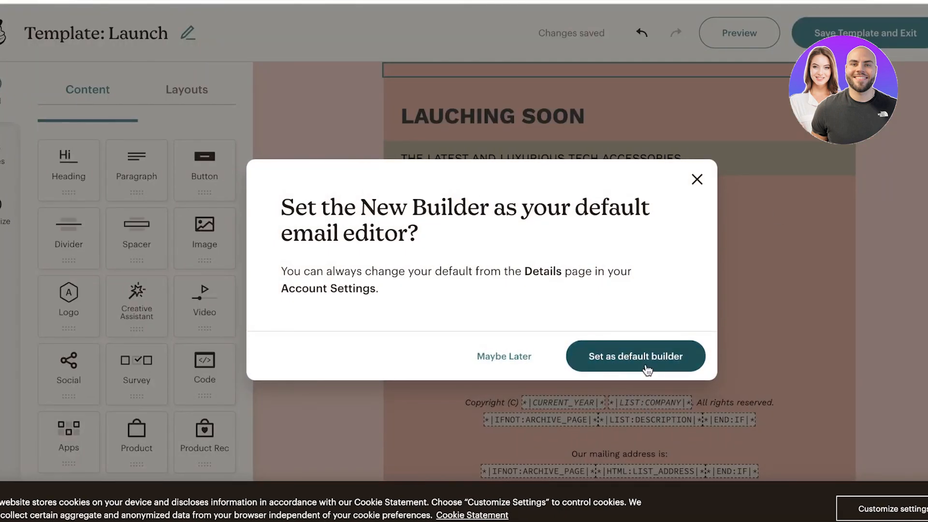
Make the new builder the default, then tick and untick the Launch template.
left_click(635, 356)
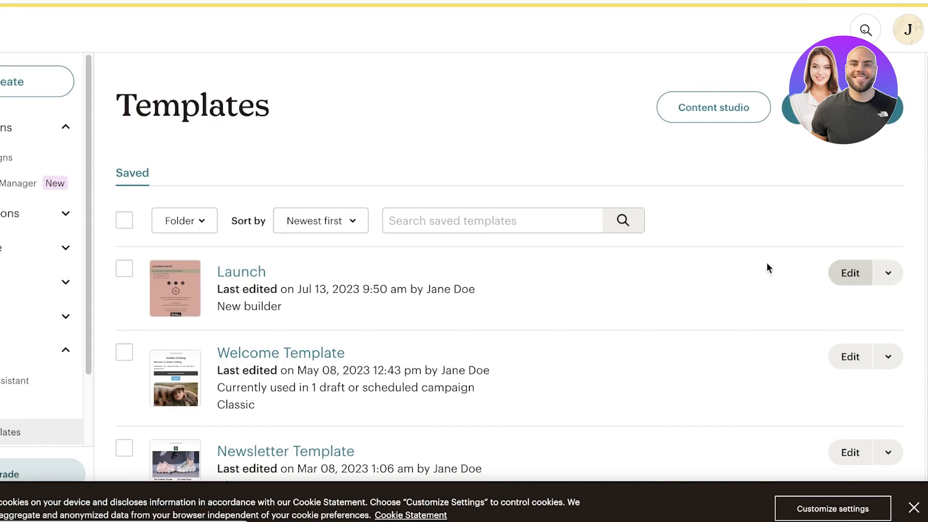
left_click(124, 268)
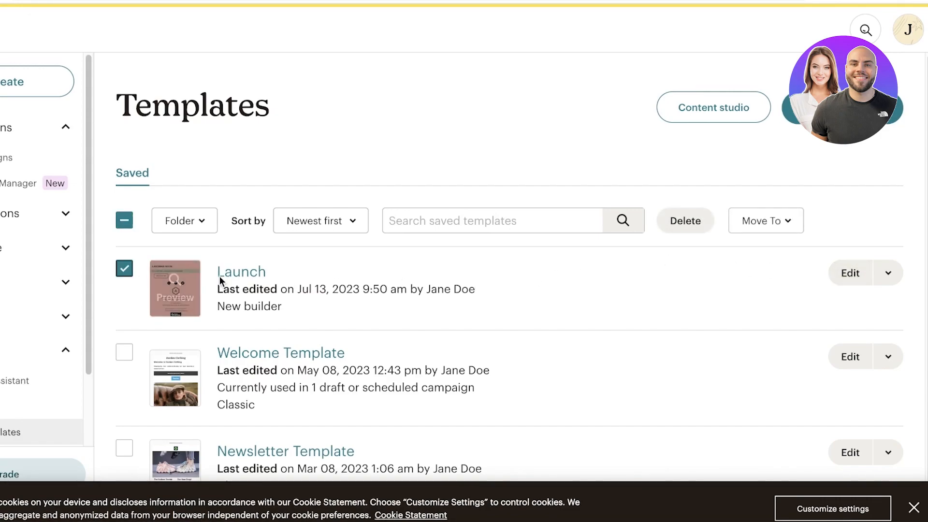
left_click(888, 272)
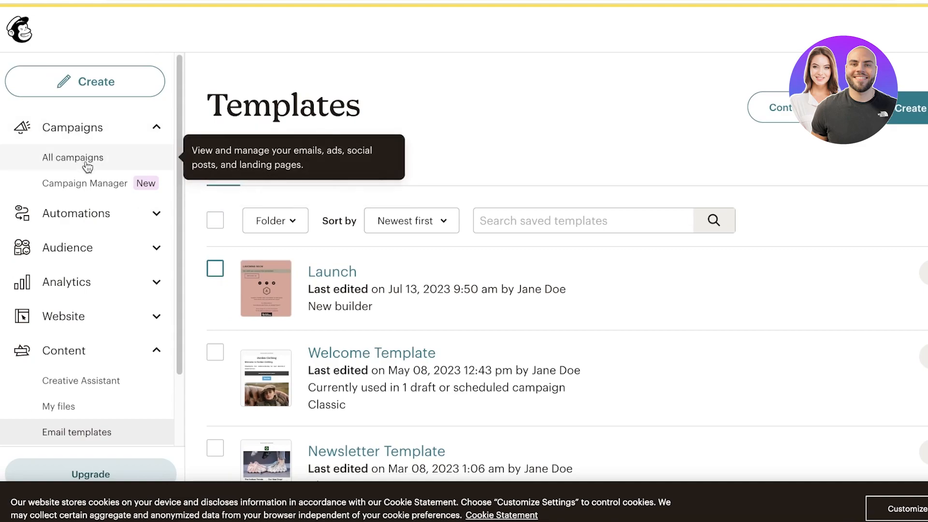
Go from Campaign Manager's Create menu to the Automations Customer Journeys overview.
left_click(85, 182)
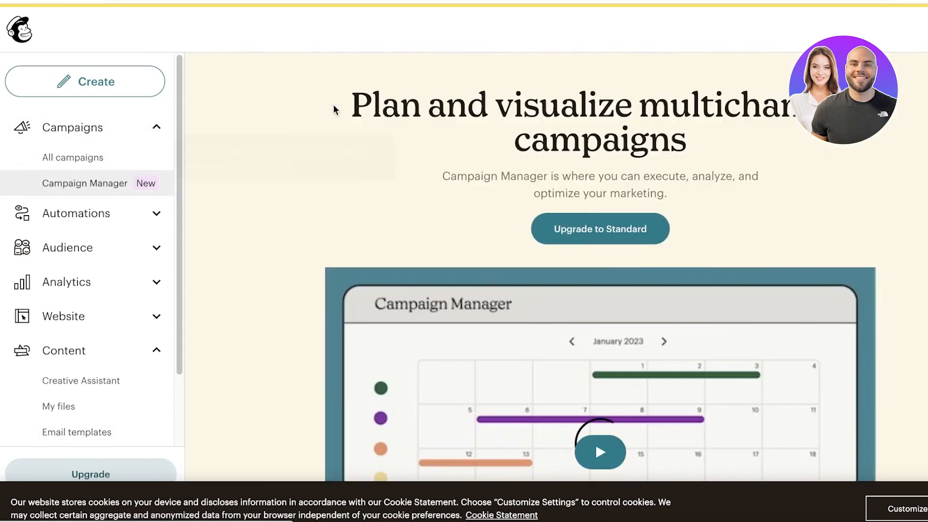
left_click(73, 156)
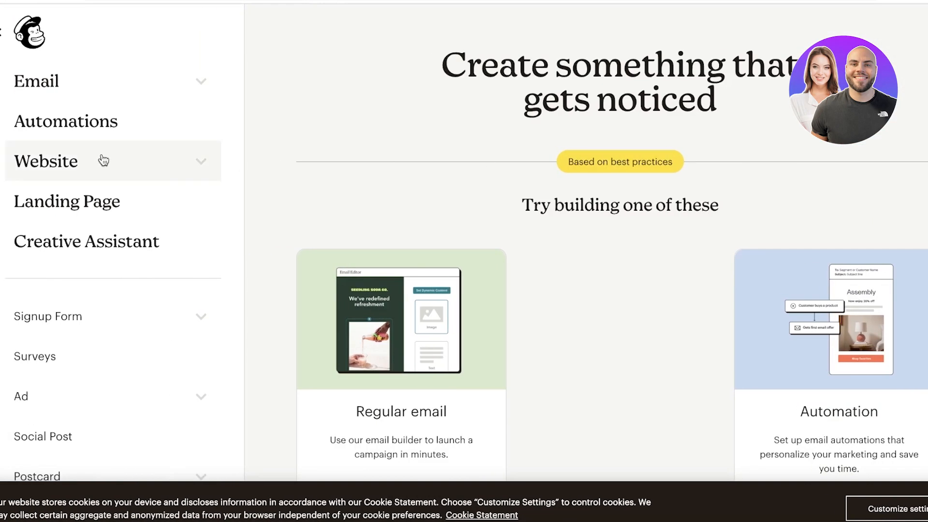
left_click(36, 81)
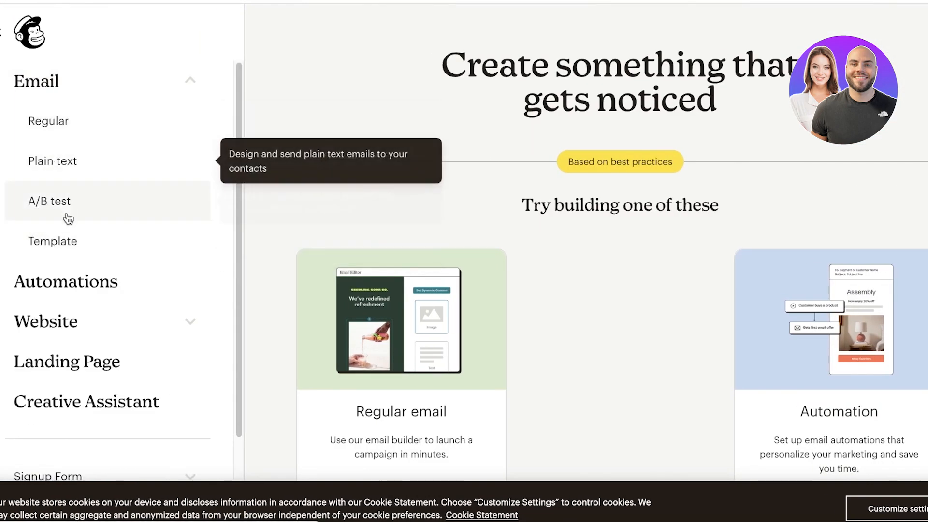
left_click(53, 241)
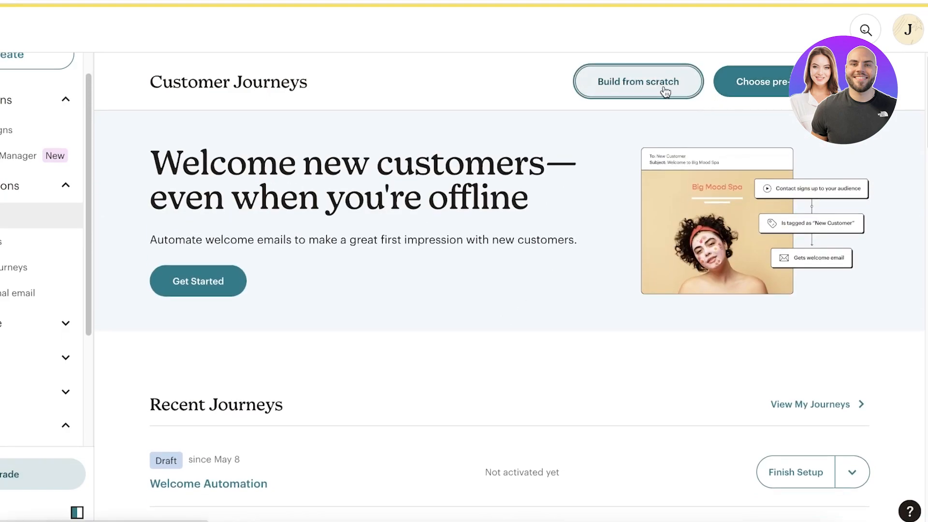
Build a journey from scratch named 'Lauch Automation' for the Jane Doe Inc audience.
left_click(638, 82)
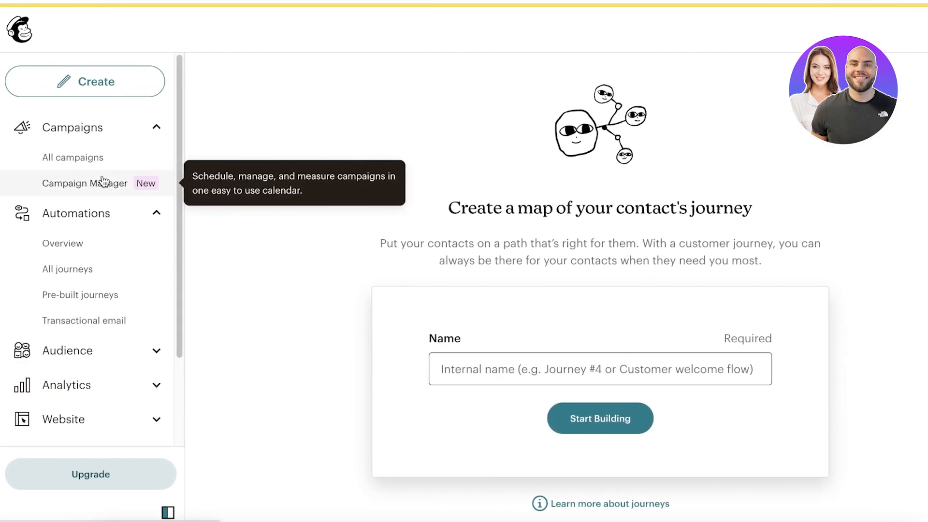
left_click(599, 368)
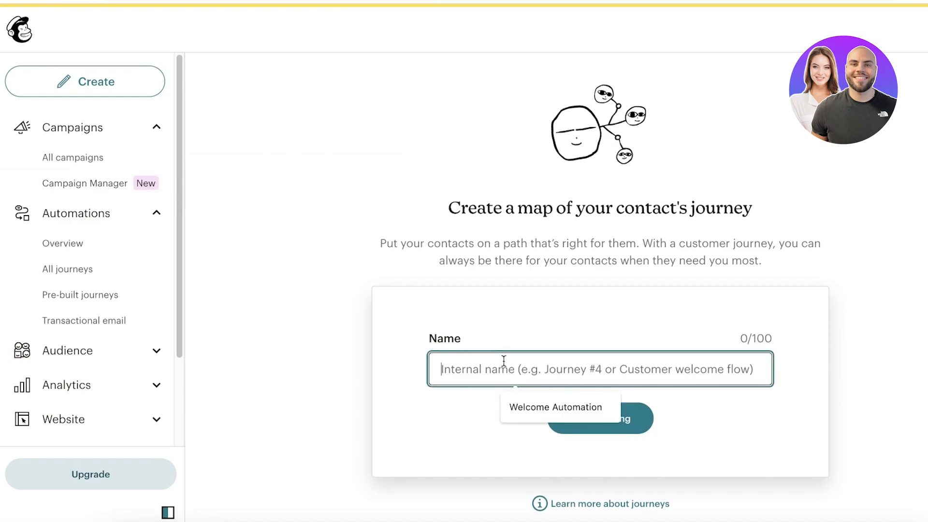
type("Lauch Automatico")
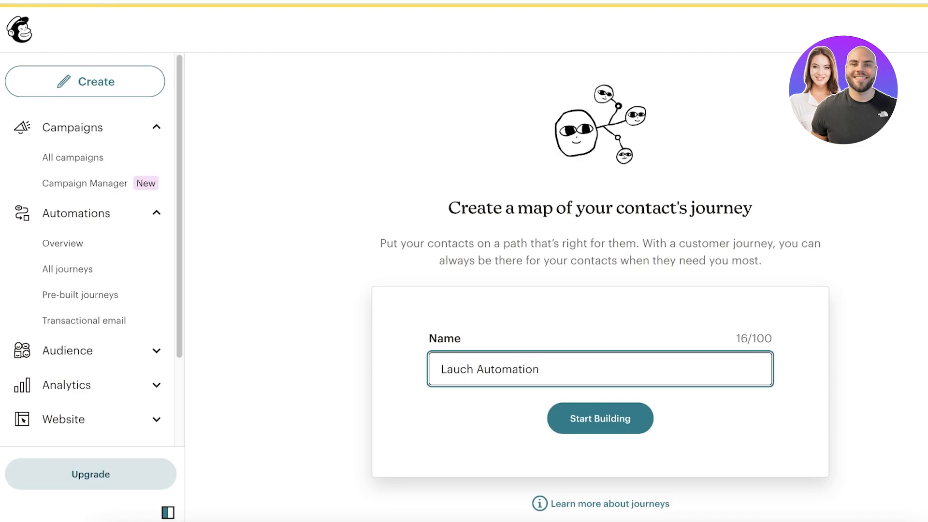
left_click(599, 417)
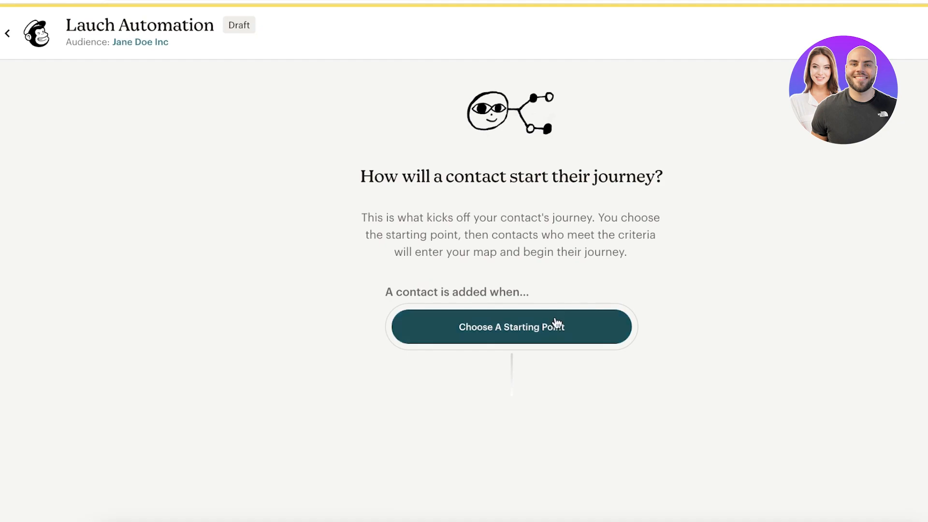
Set the 'Sent an email' trigger using the 'Email contacts from your customer journey' draft.
left_click(511, 326)
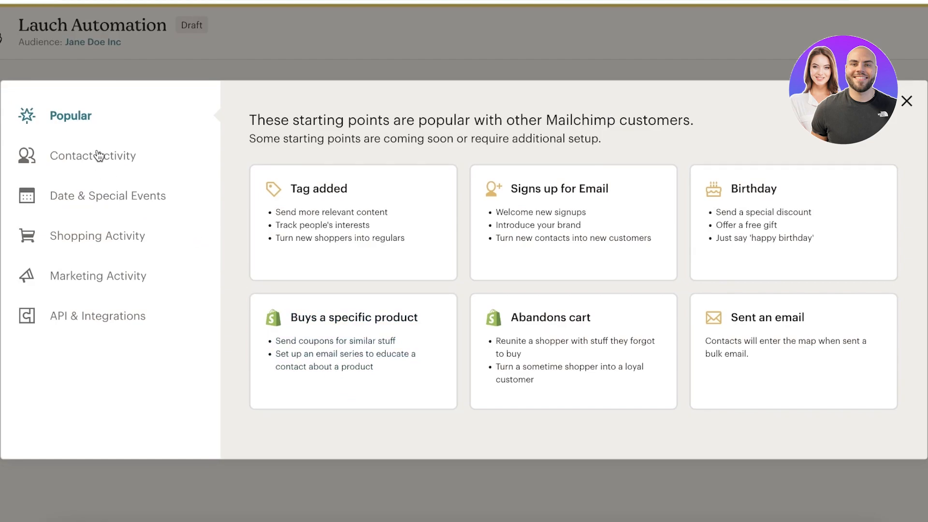
mouse_move(112, 203)
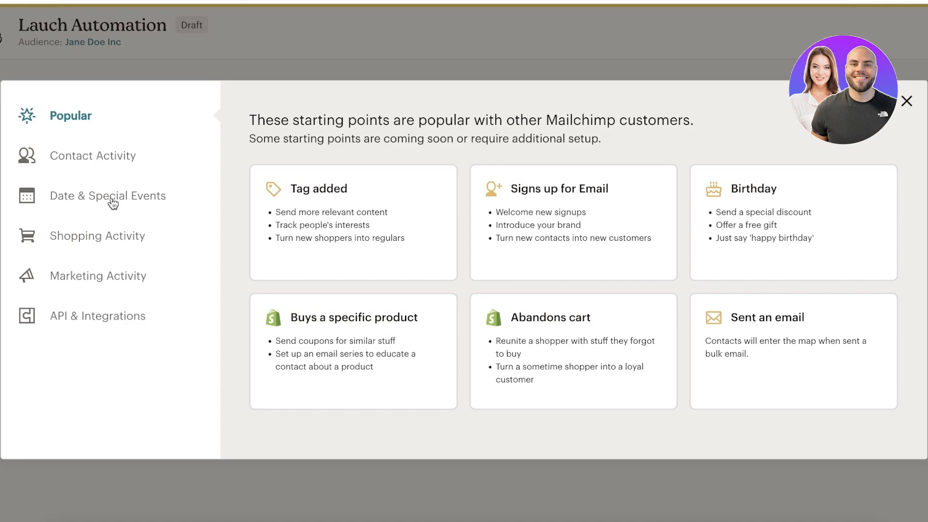
left_click(93, 156)
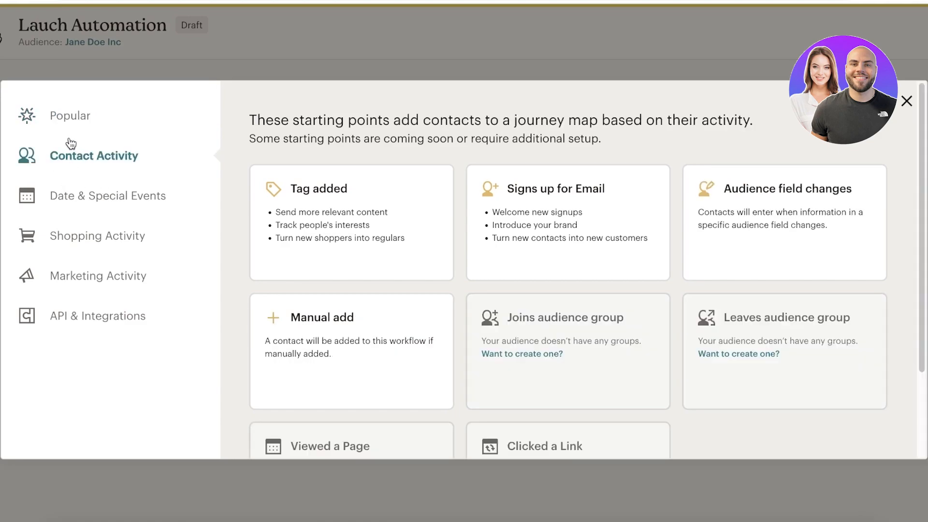
left_click(70, 115)
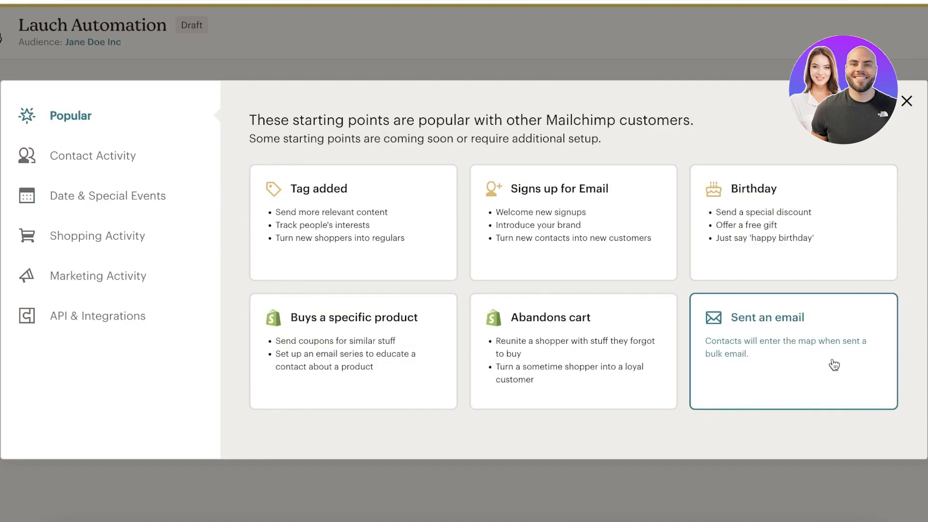
left_click(793, 351)
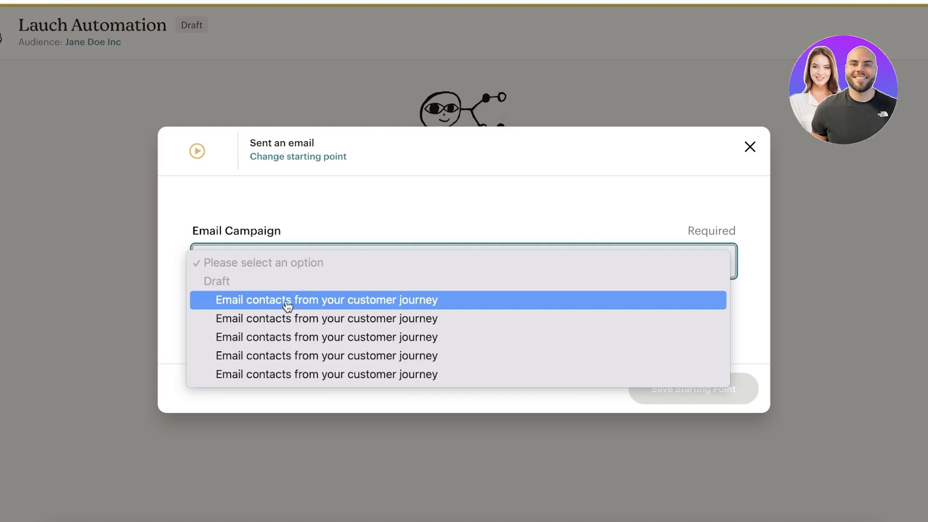
left_click(326, 300)
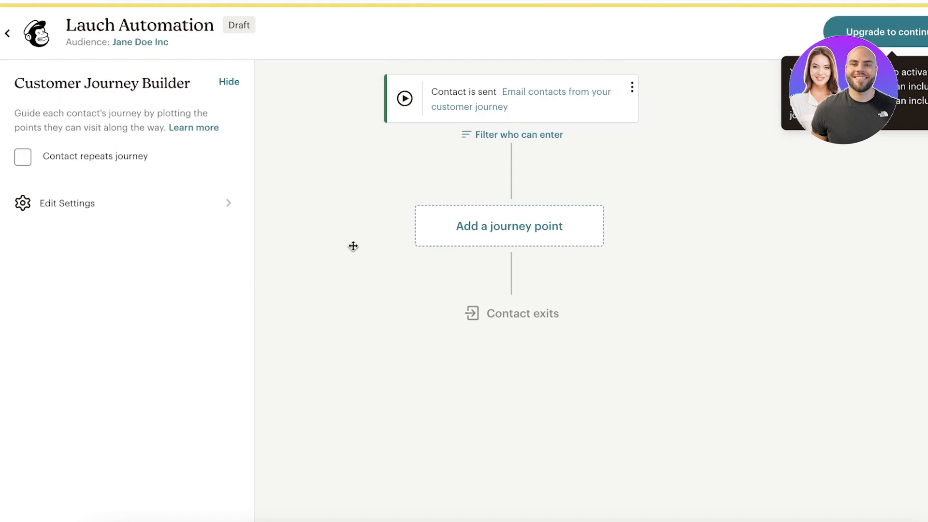
View the available journey points, then exit the builder to Customer Journeys.
left_click(508, 225)
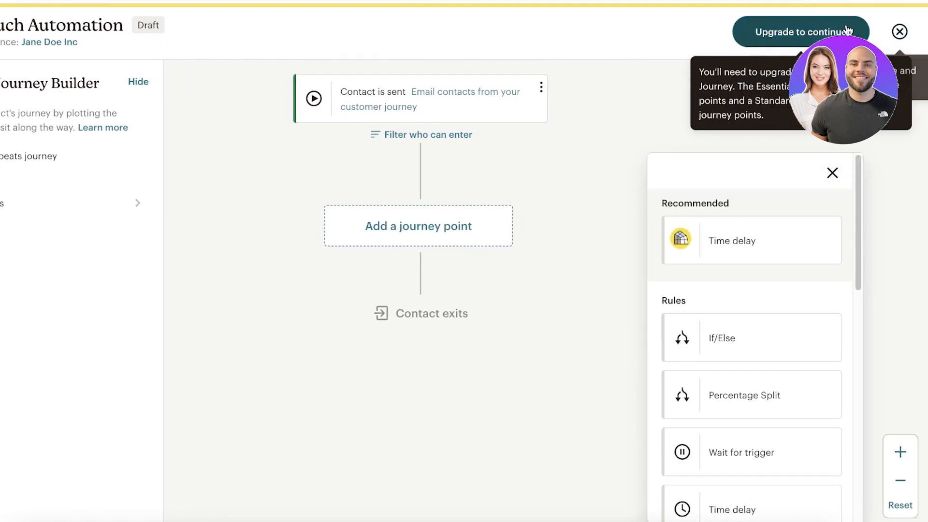
left_click(799, 32)
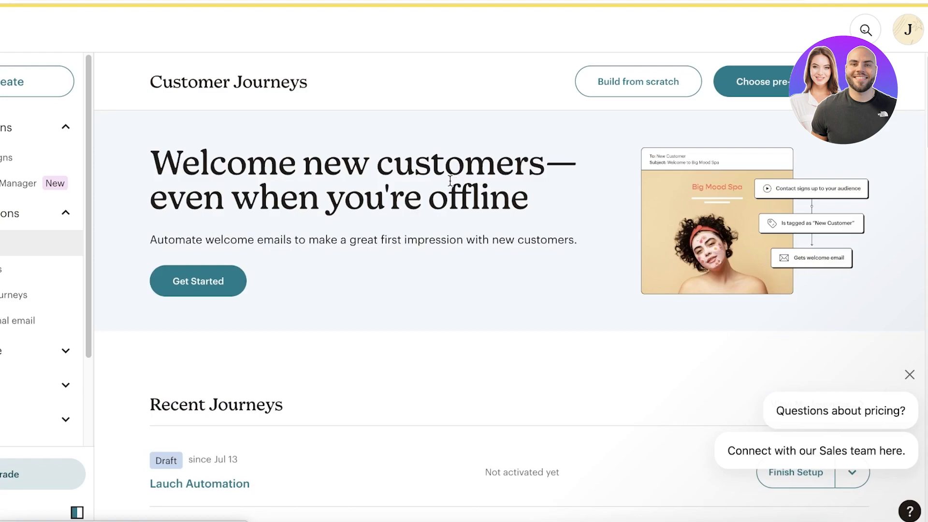
scroll("down", 3)
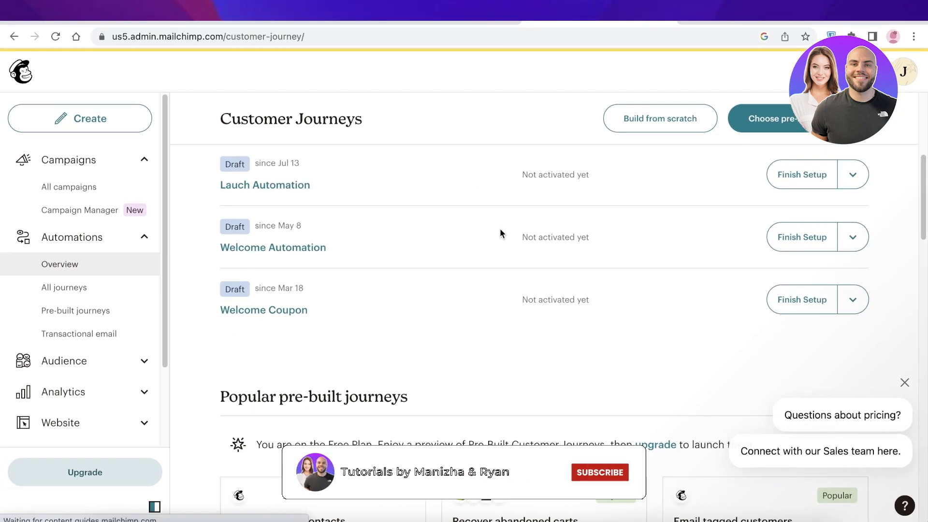
left_click(598, 472)
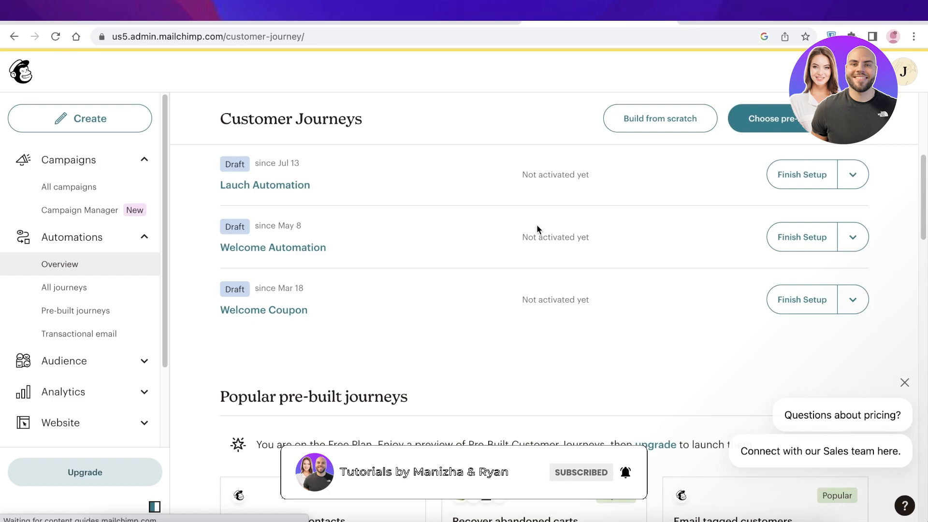
mouse_move(801, 174)
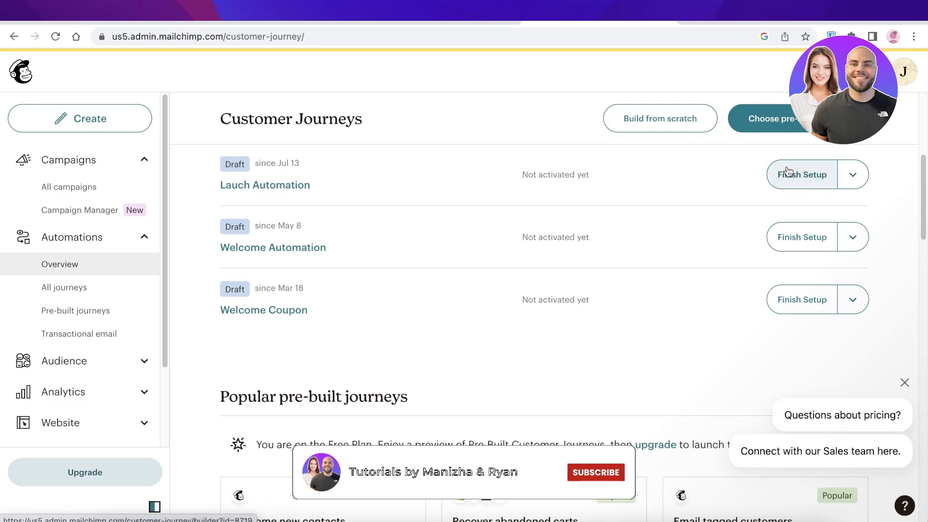